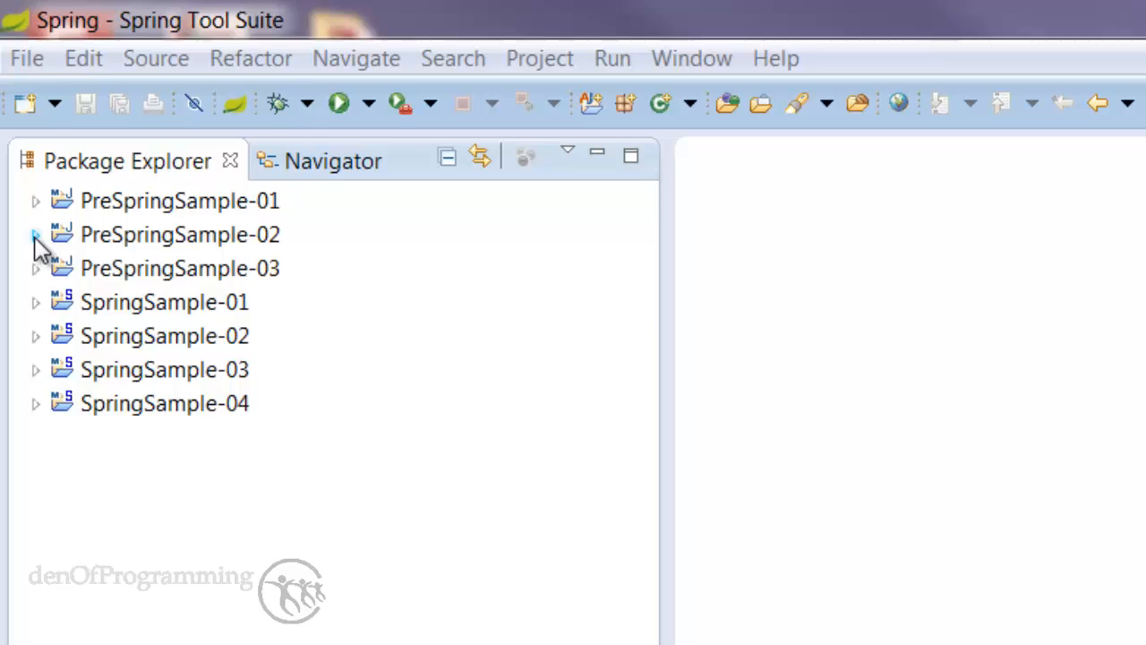
Step: Expand PreSpringSample-02 down to its packages, revealing Client.java and BasicMessageOfTheDayImpl.java
click(36, 234)
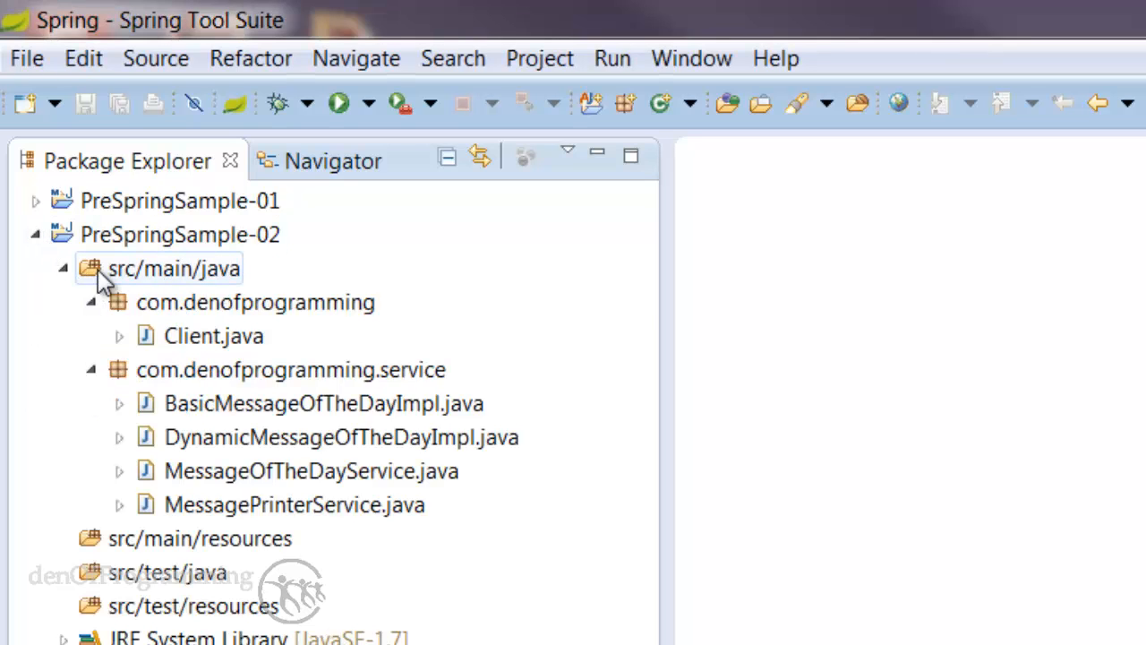
mouse_move(236, 278)
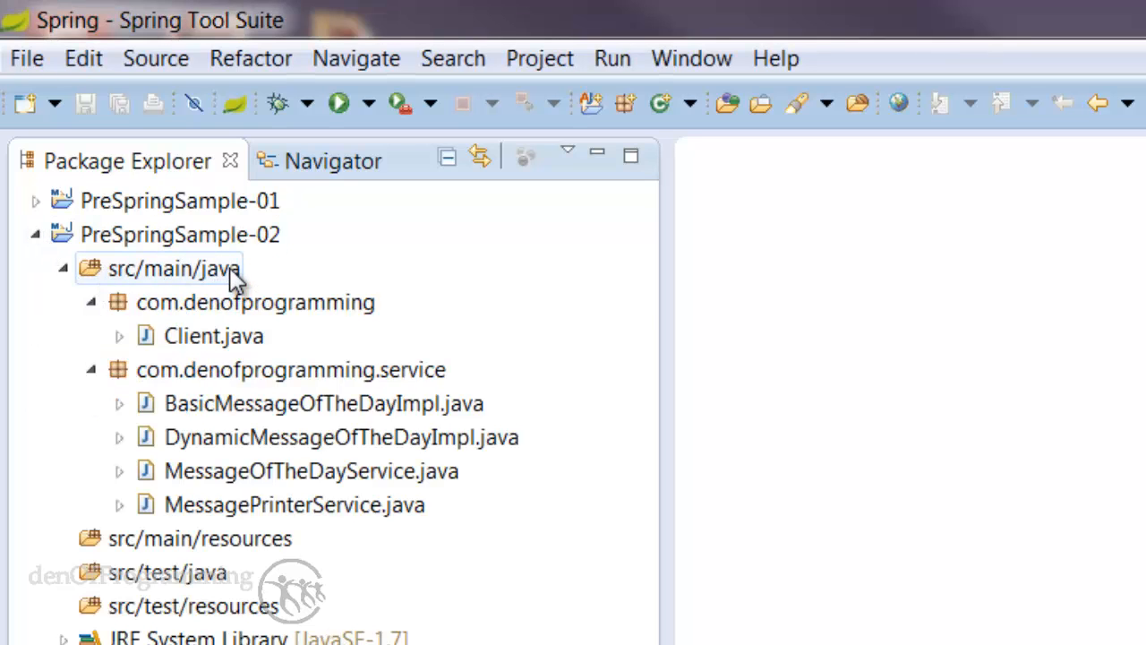
click(254, 301)
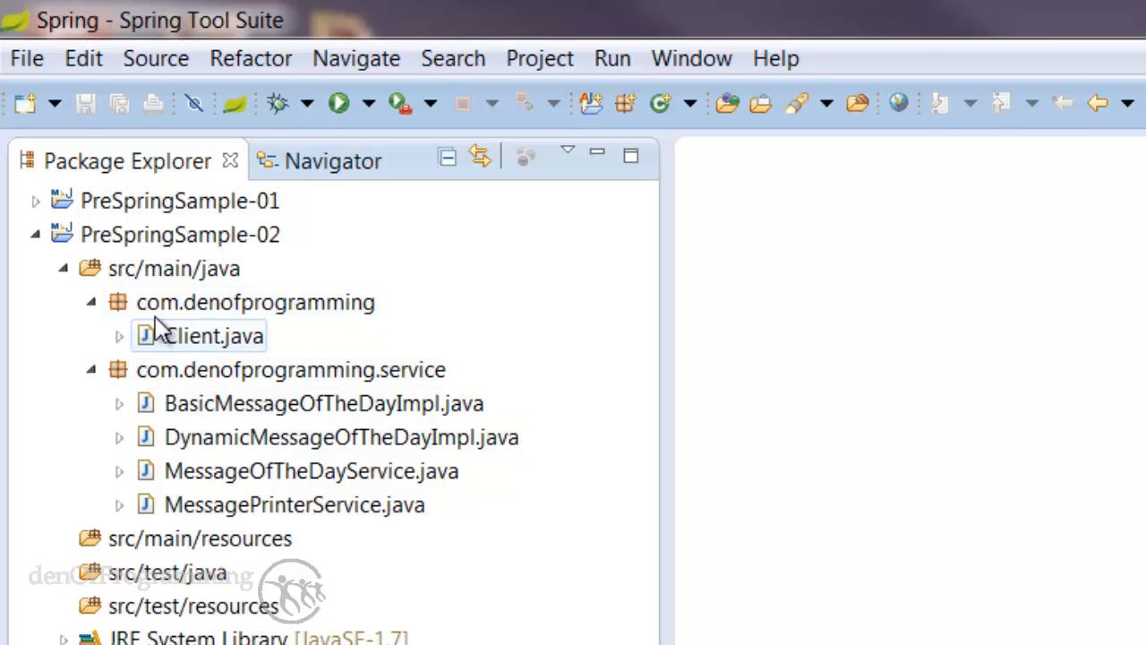
click(254, 301)
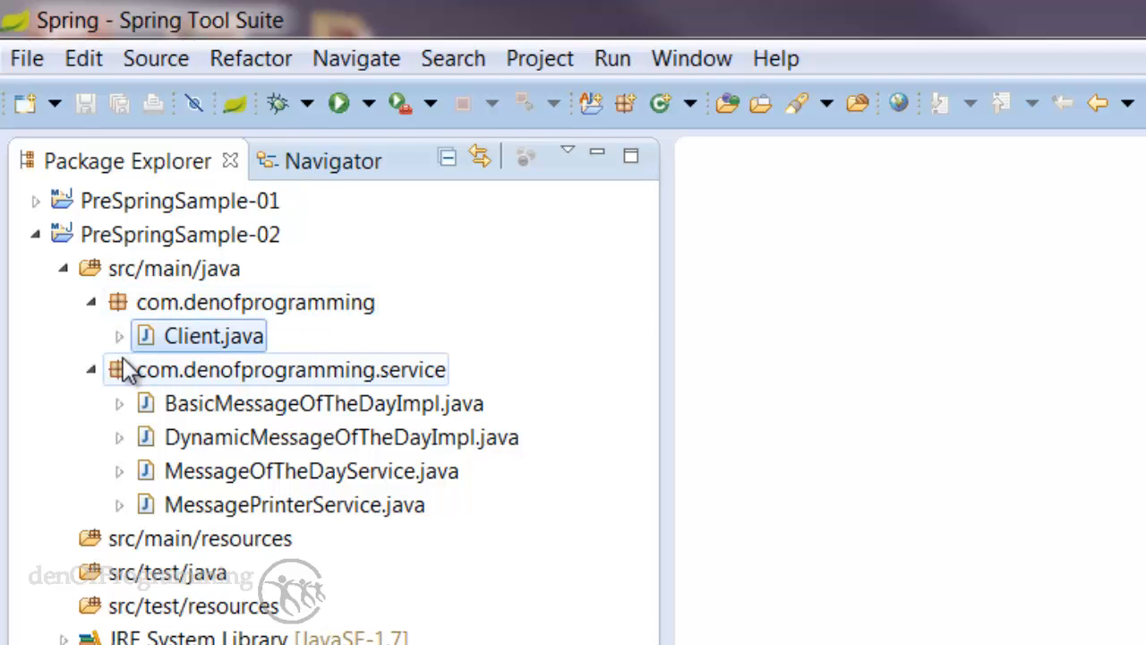
mouse_move(373, 385)
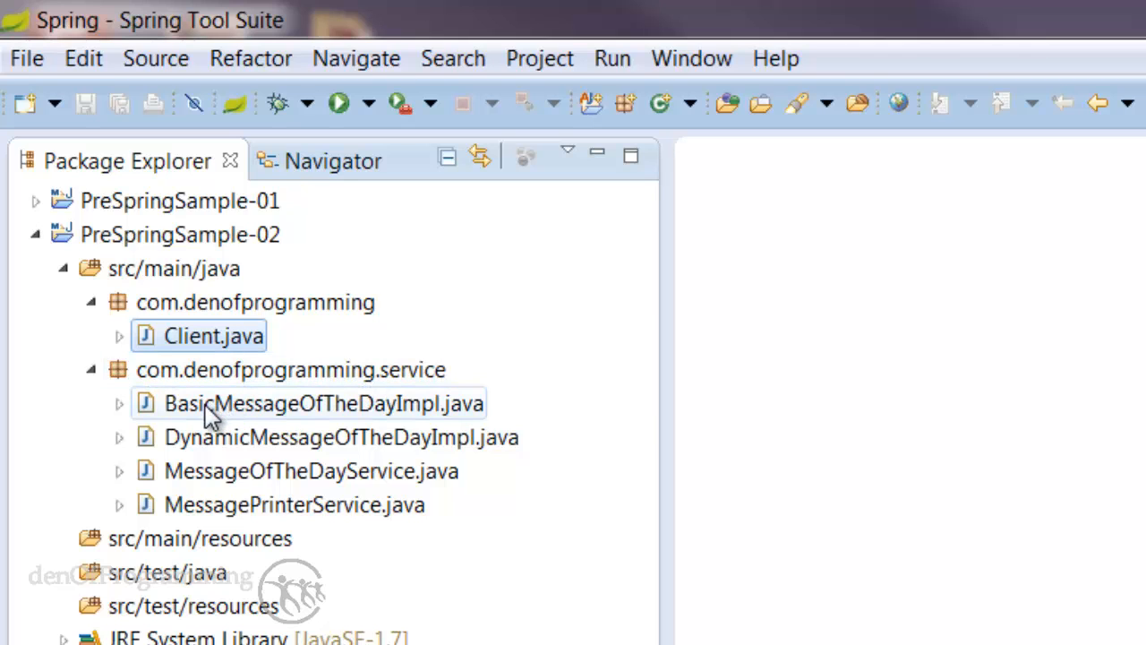
click(294, 505)
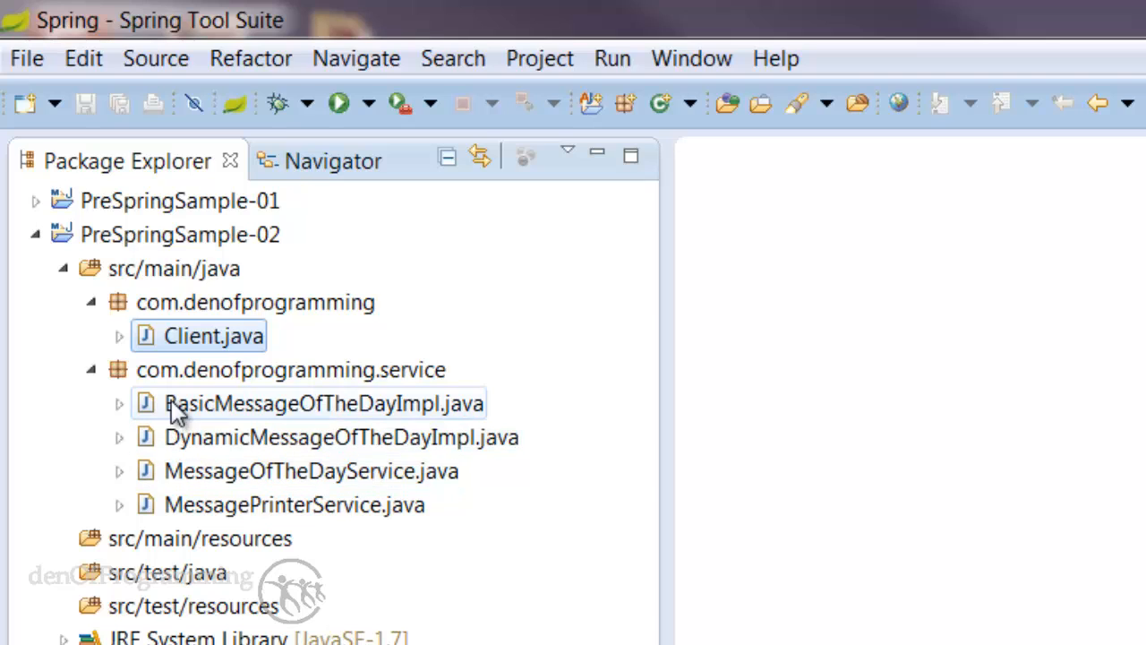
click(326, 403)
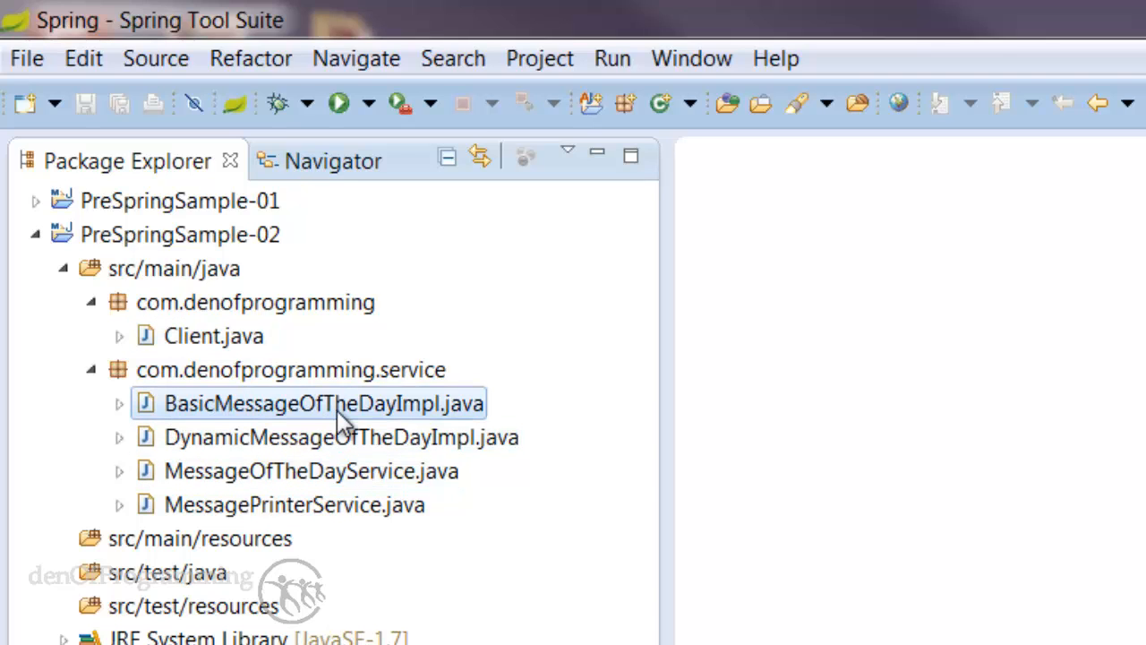
mouse_move(230, 416)
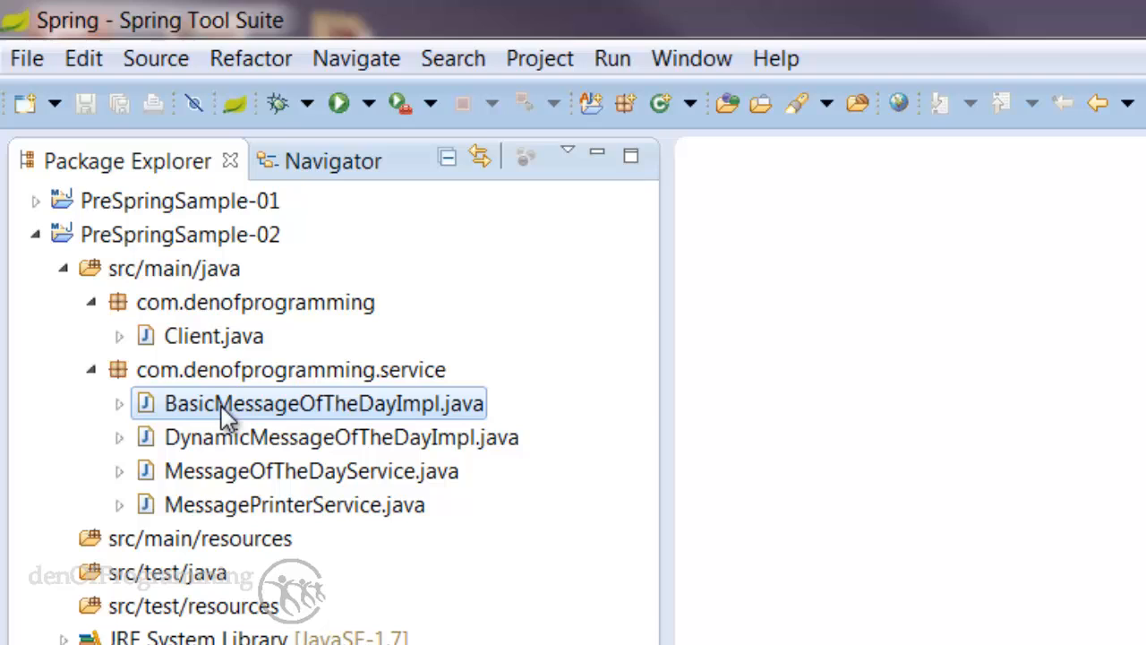
mouse_move(331, 416)
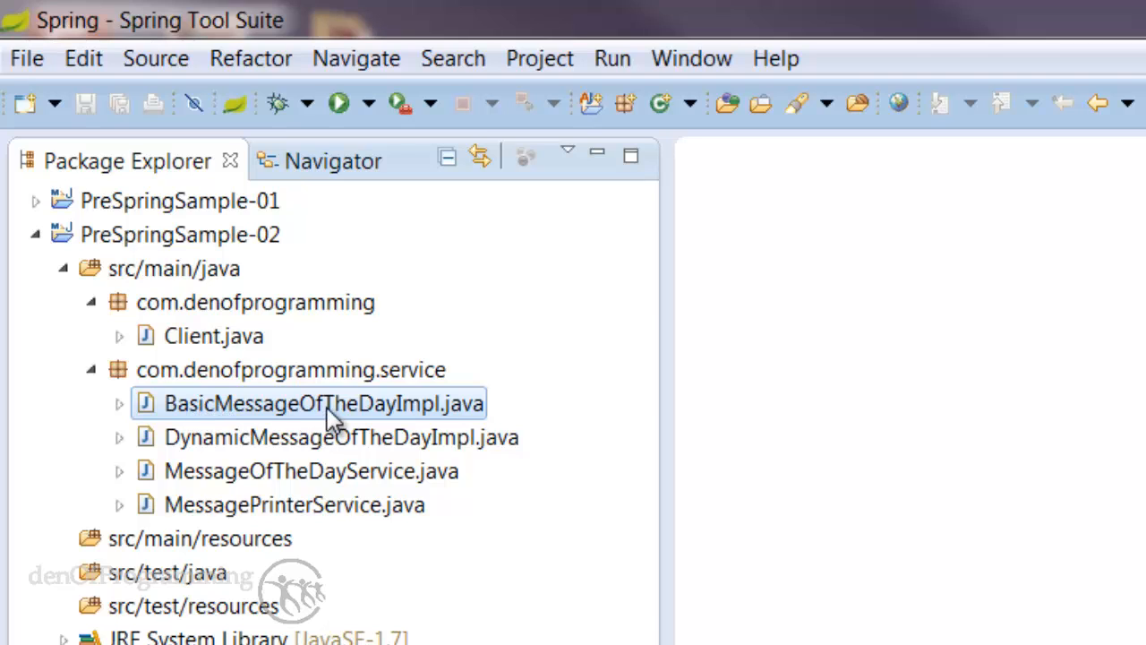
Step: Open BasicMessageOfTheDayImpl in the editor and pick out its "Hello World" return value
double_click(324, 403)
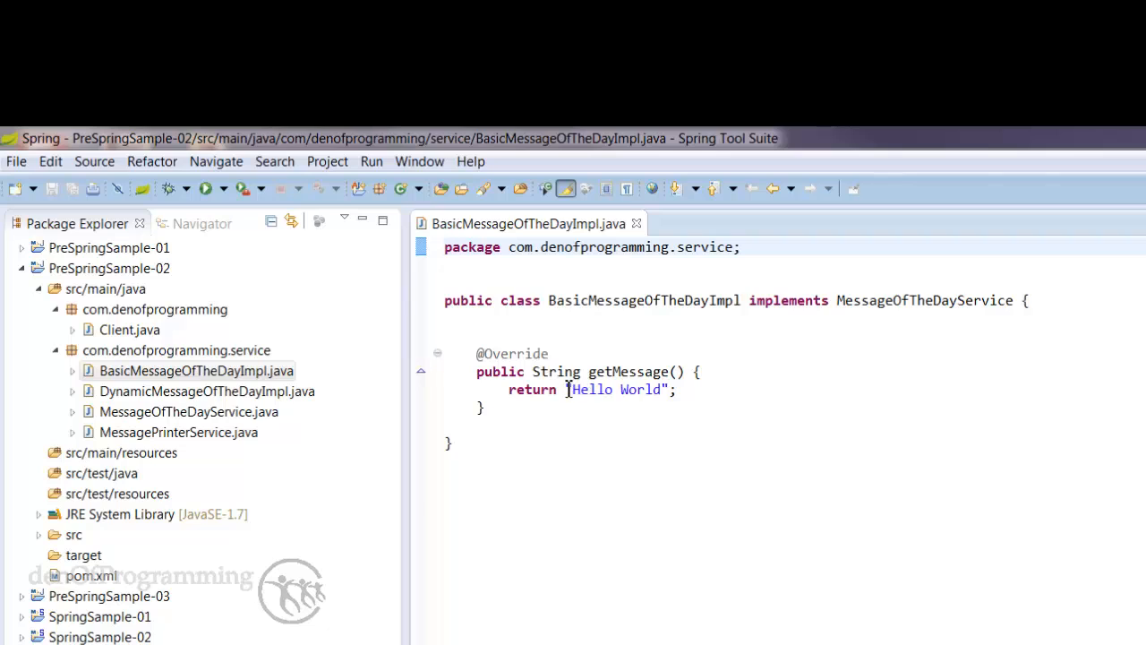
double_click(613, 389)
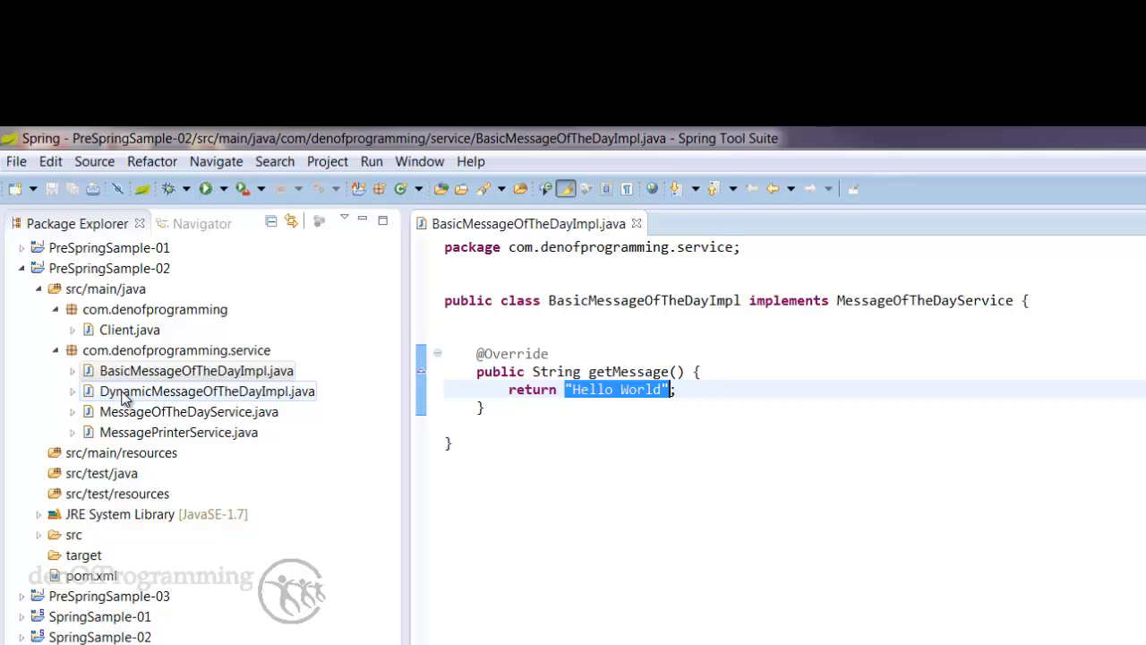
Step: Open DynamicMessageOfTheDayImpl, showing its weekday messages and day-based getMessage
double_click(208, 390)
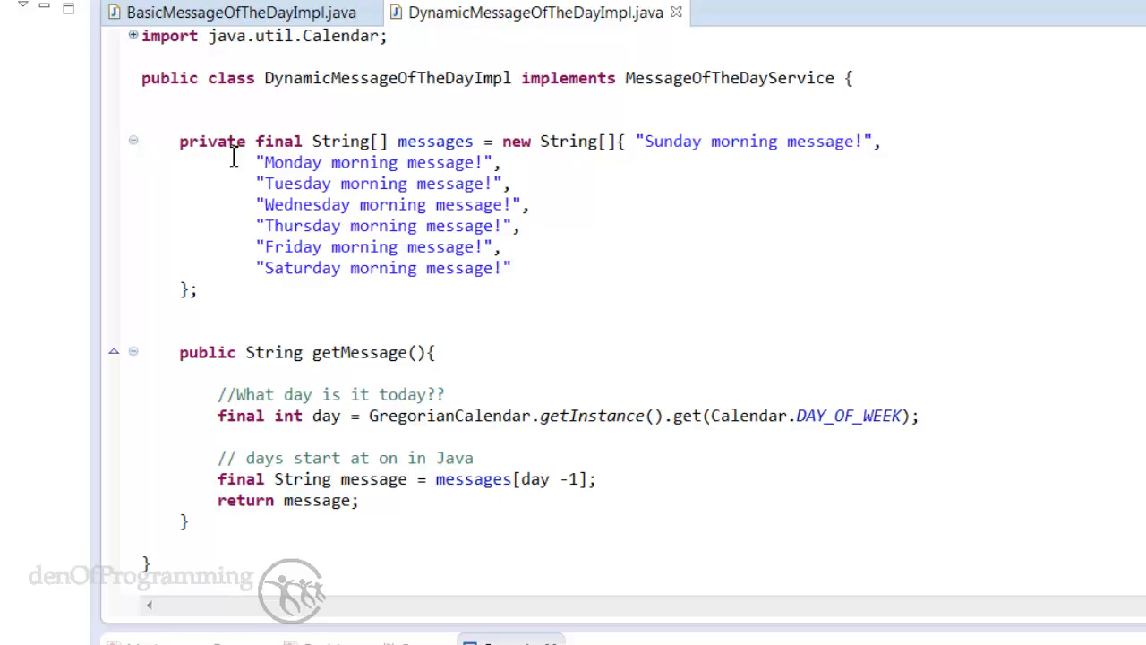
mouse_move(314, 190)
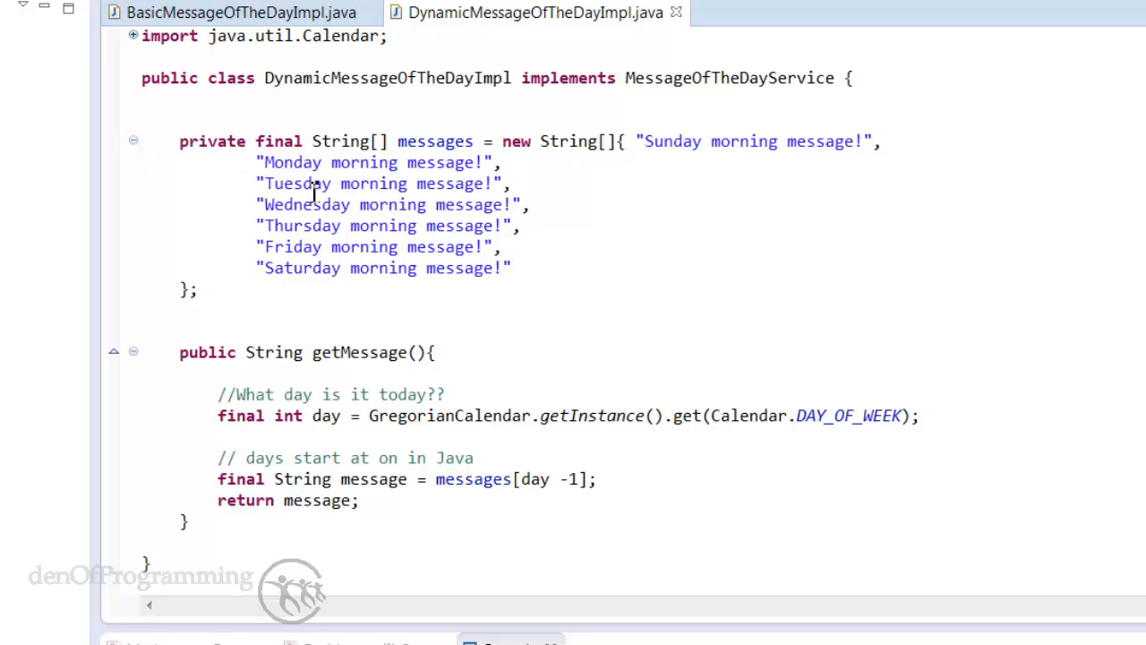
mouse_move(307, 271)
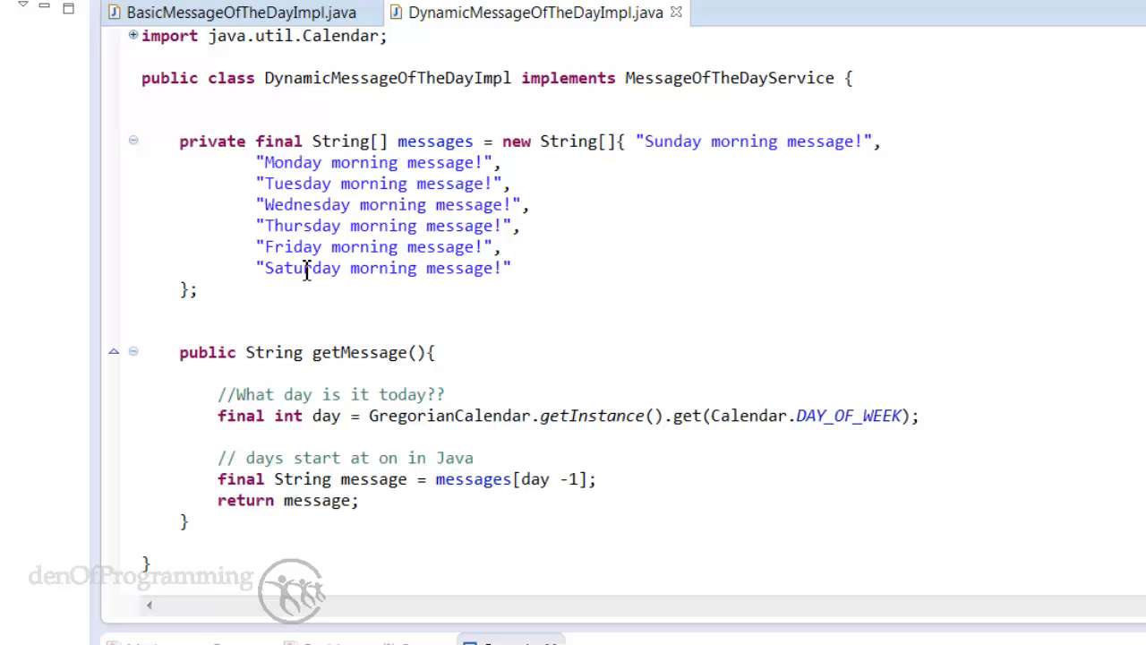
mouse_move(288, 352)
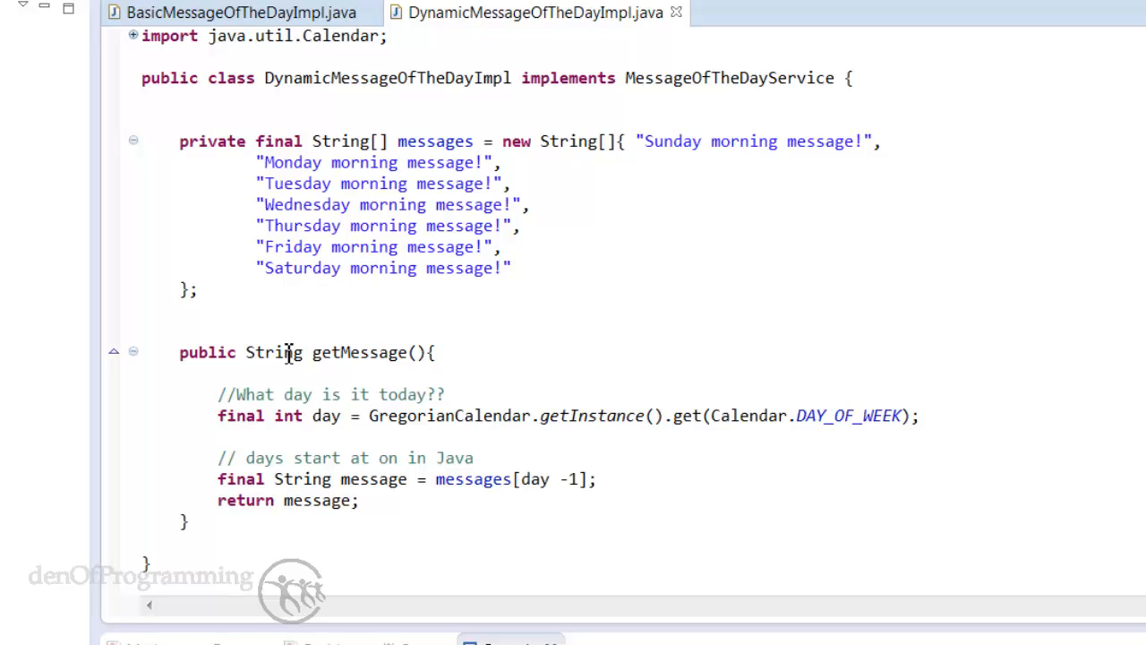
mouse_move(290, 365)
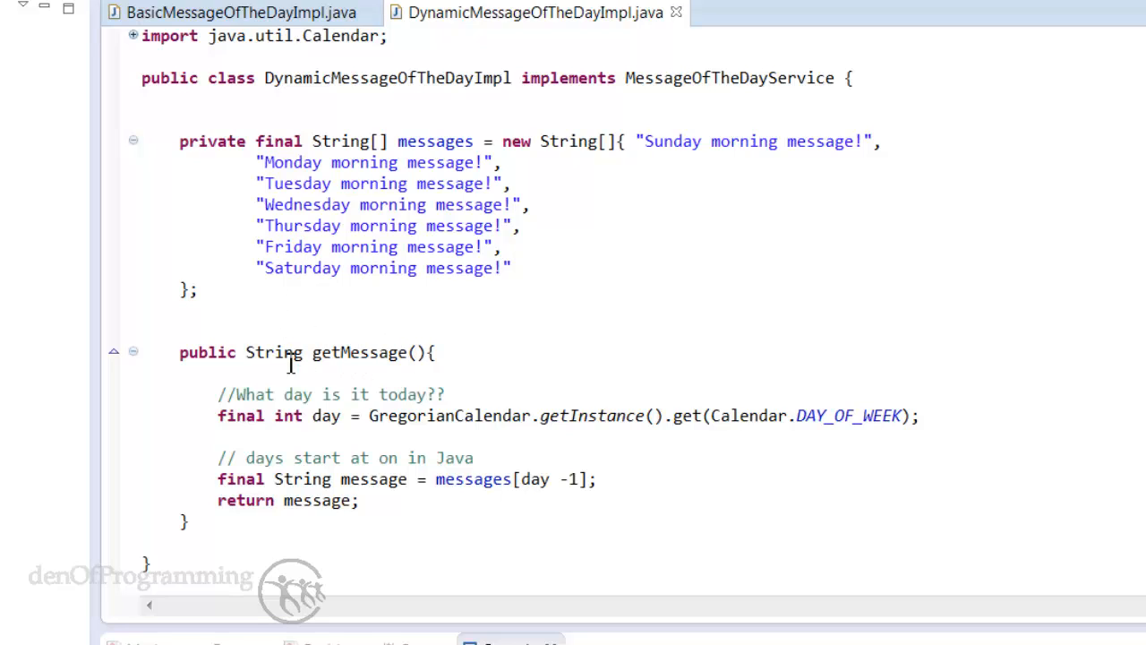
mouse_move(329, 415)
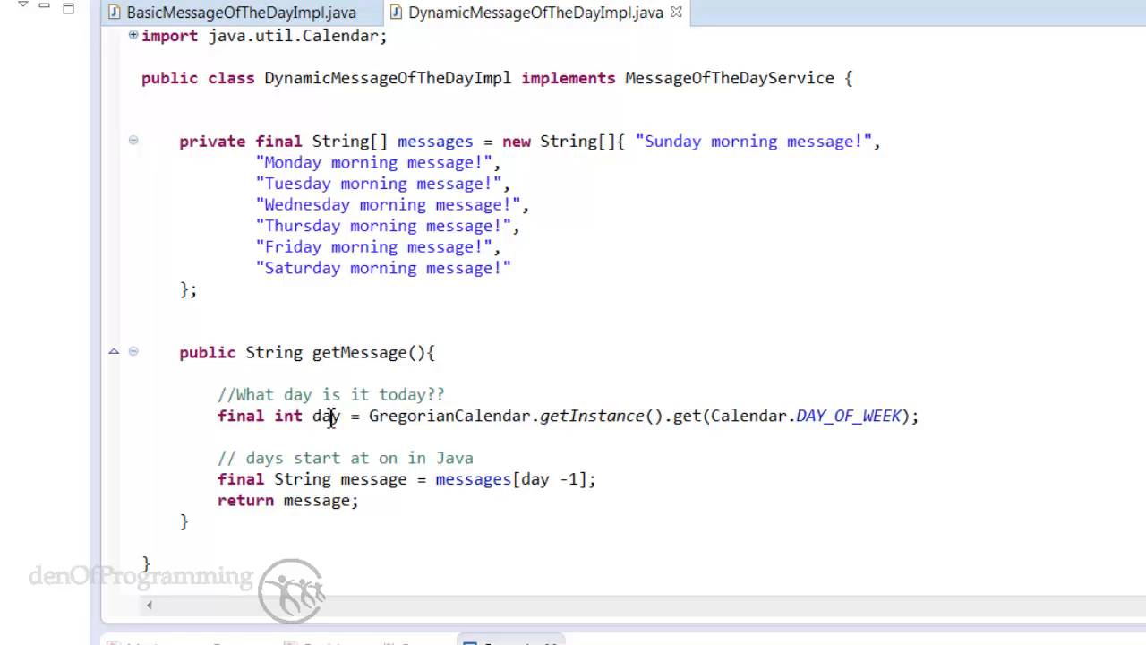
mouse_move(741, 416)
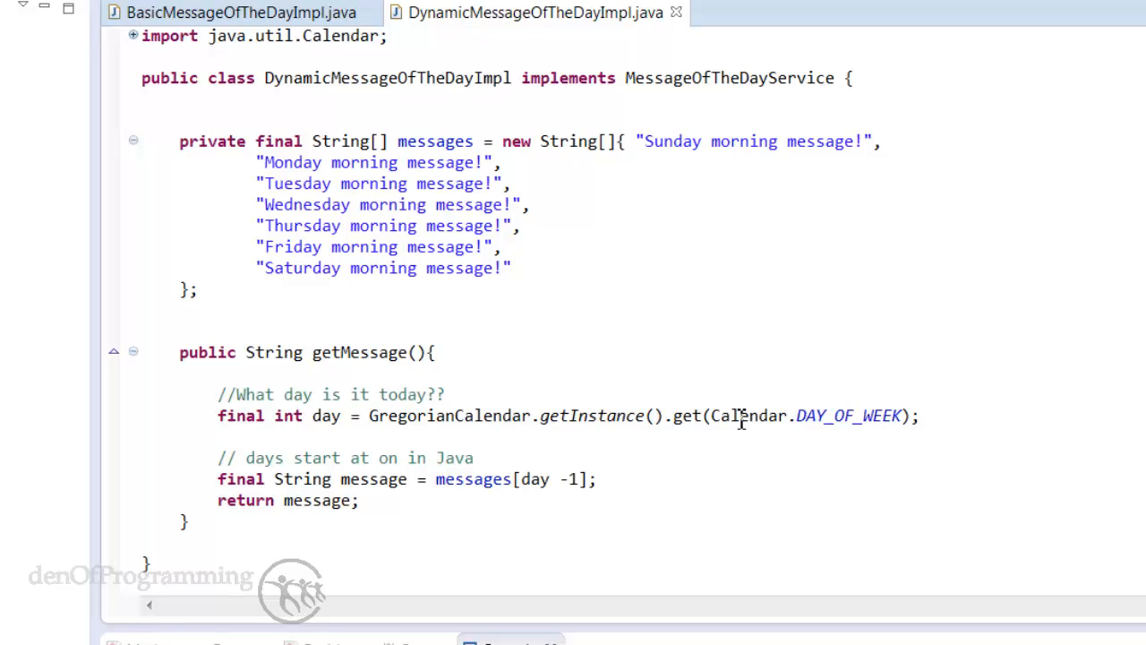
mouse_move(605, 487)
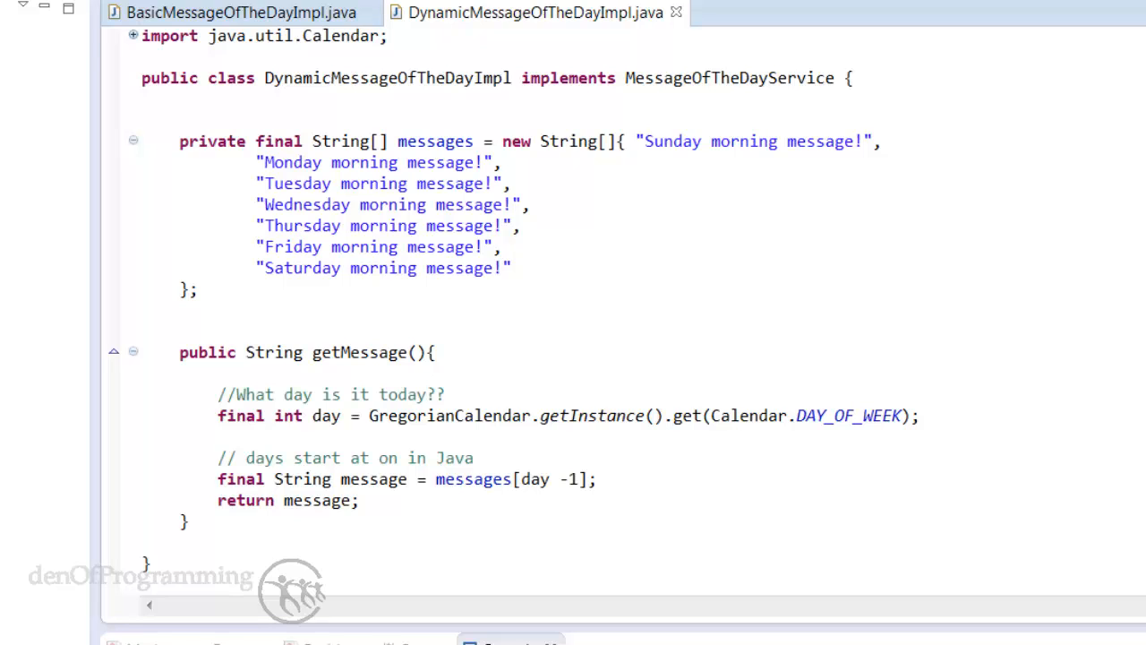
Step: Highlight the service field's uses in MessagePrinterService and select its MessageOfTheDayService type
click(808, 12)
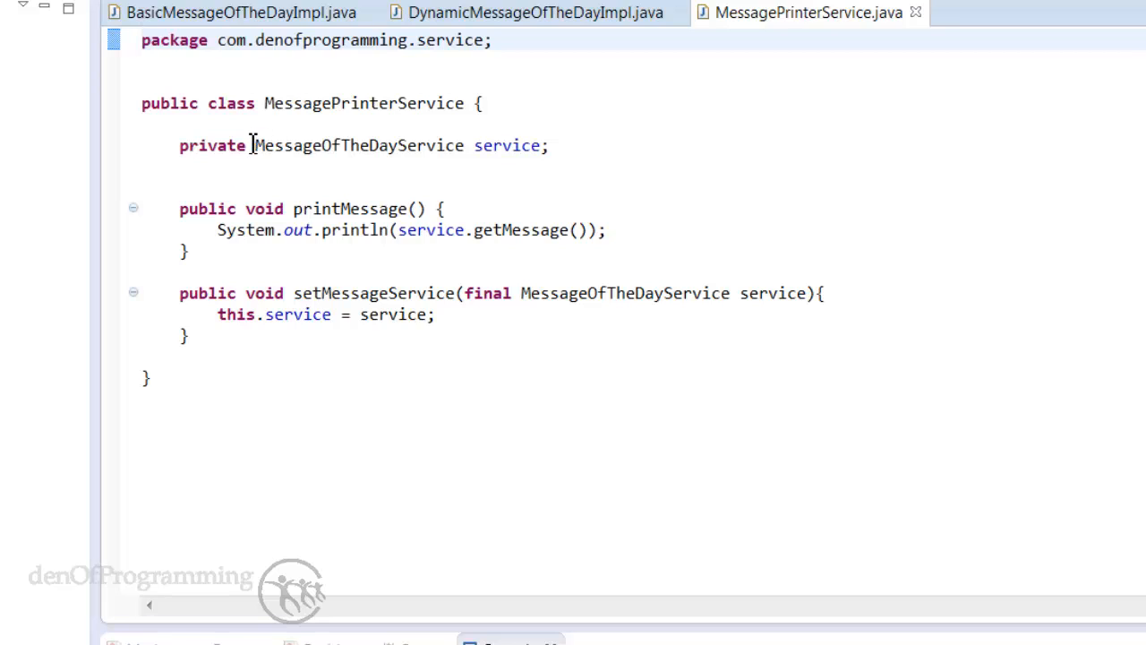
mouse_move(526, 145)
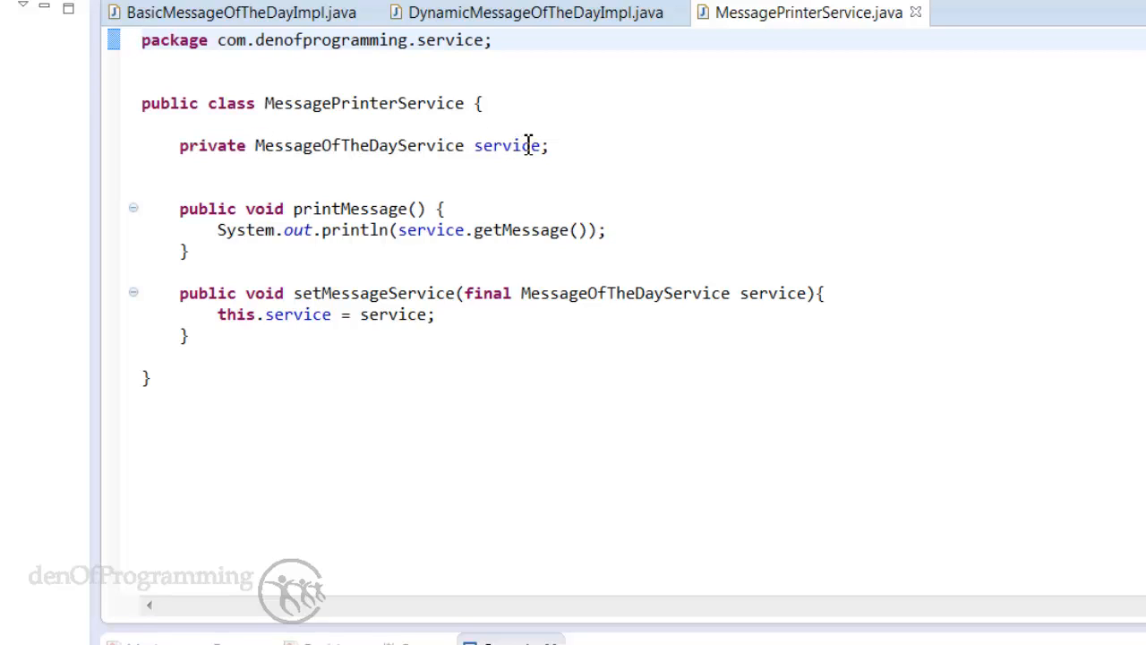
mouse_move(574, 147)
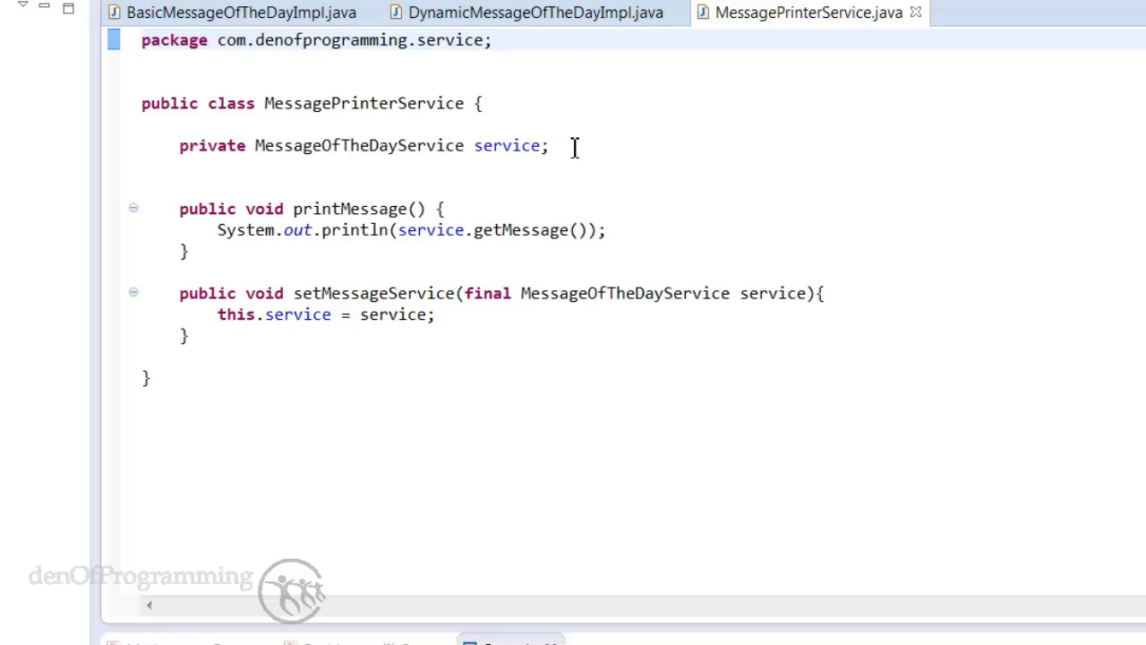
mouse_move(630, 140)
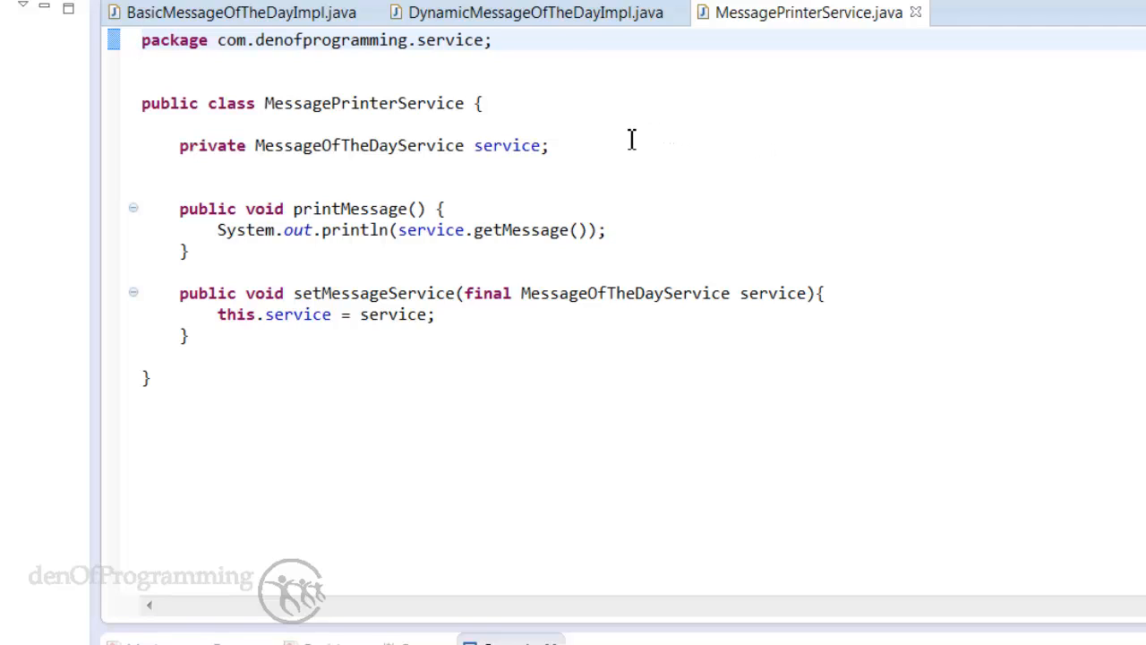
mouse_move(727, 154)
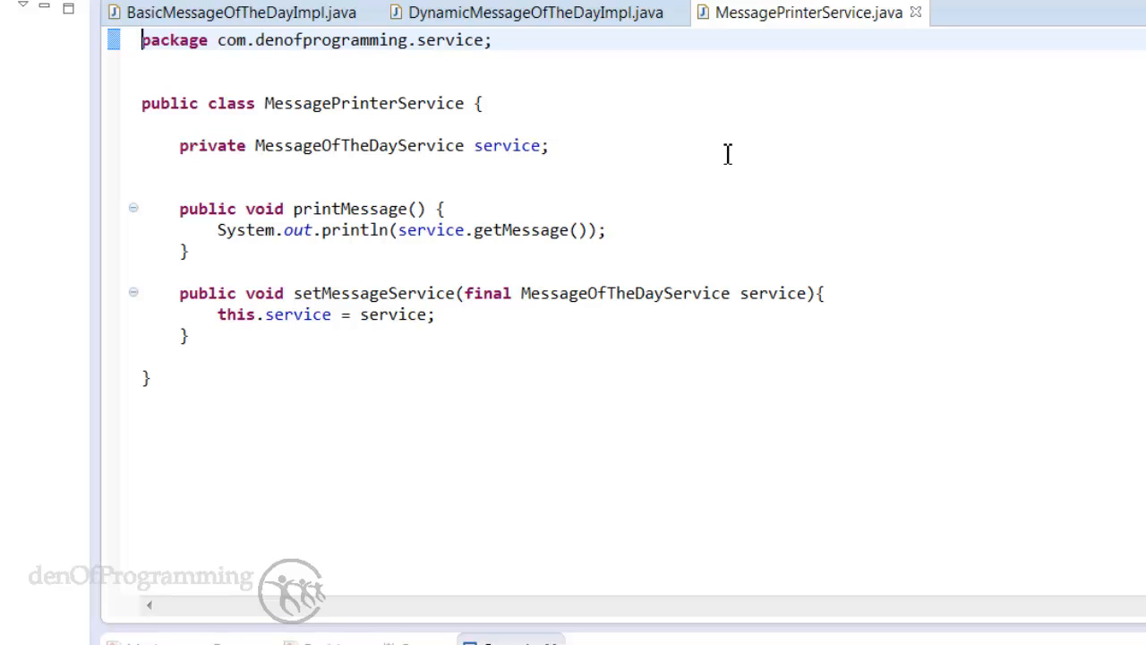
mouse_move(473, 132)
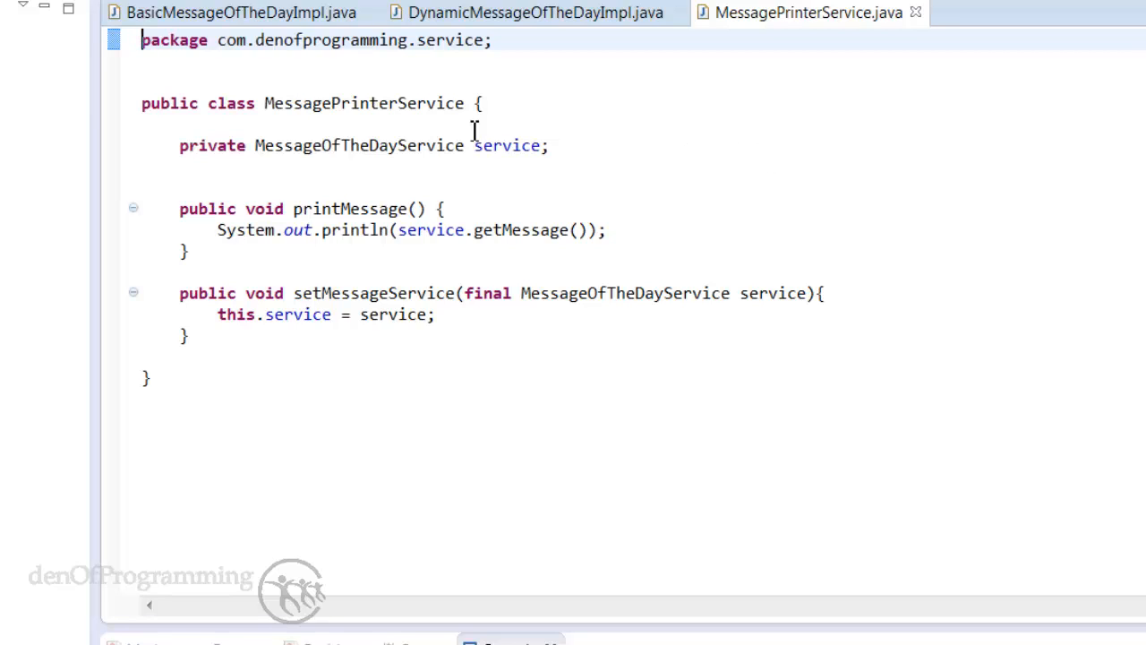
mouse_move(194, 118)
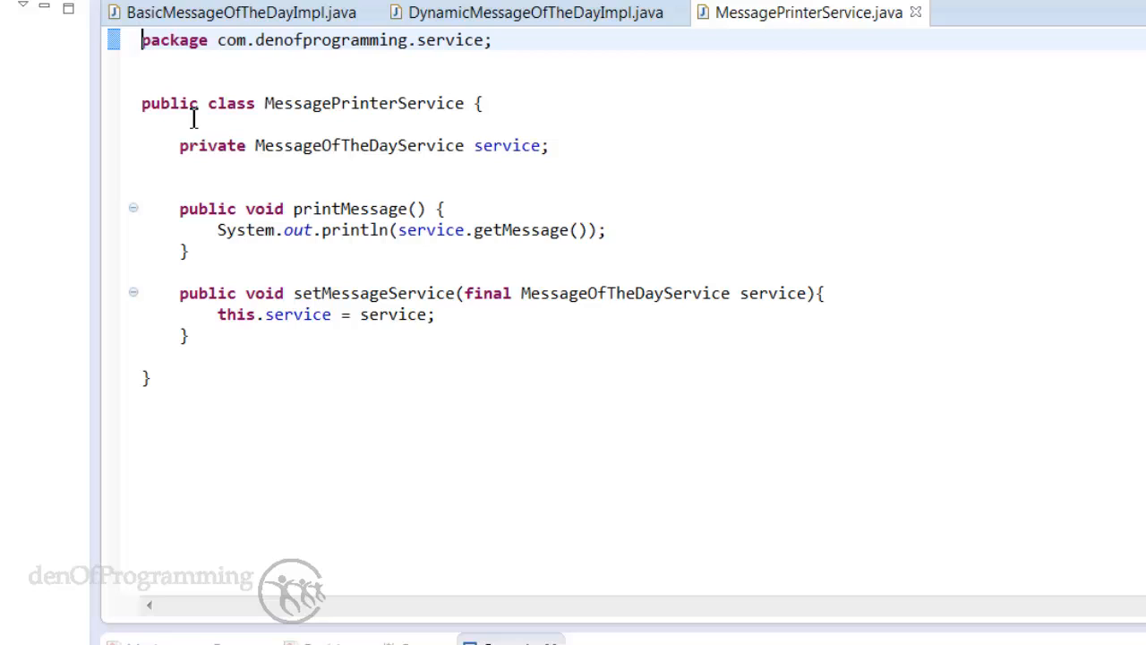
mouse_move(275, 132)
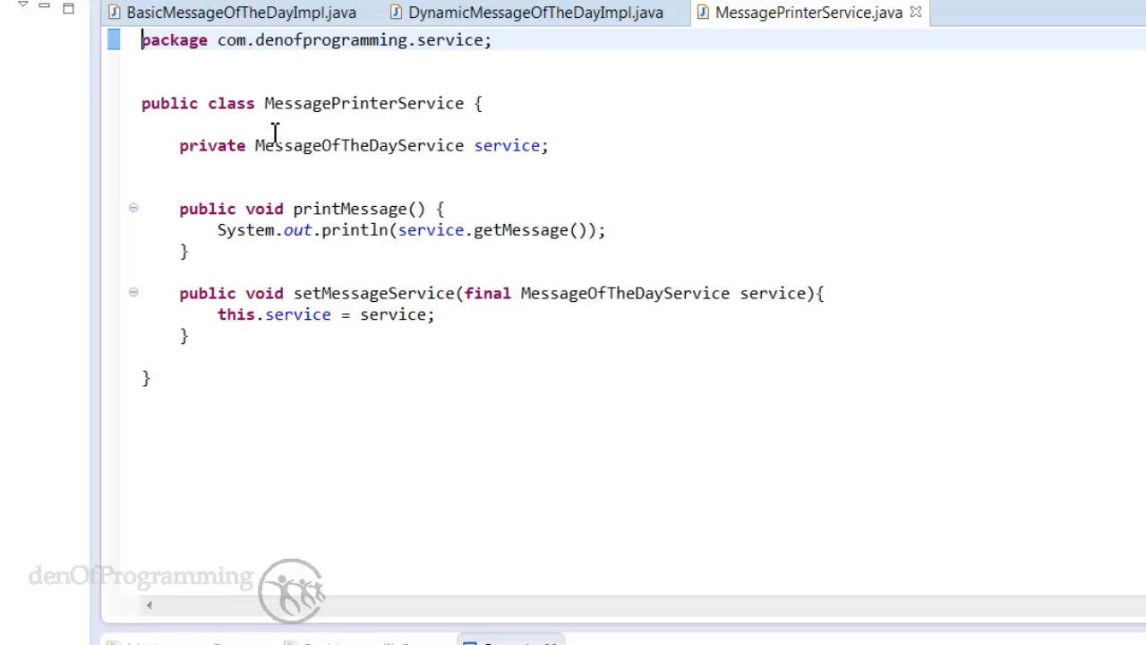
double_click(506, 145)
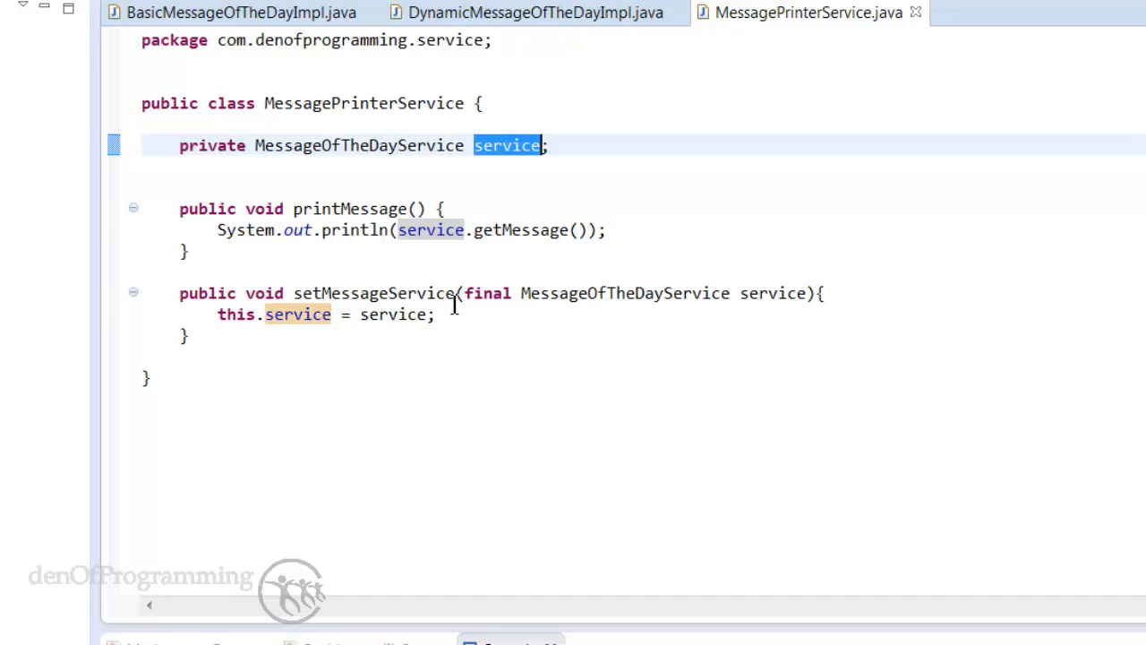
double_click(616, 294)
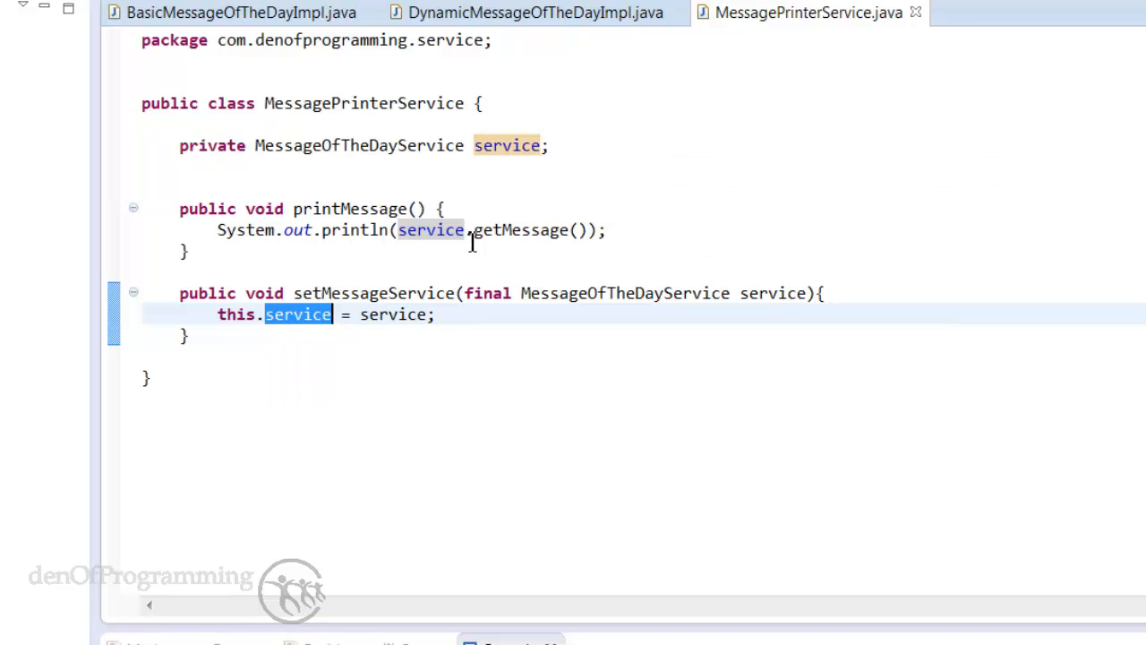
double_click(358, 145)
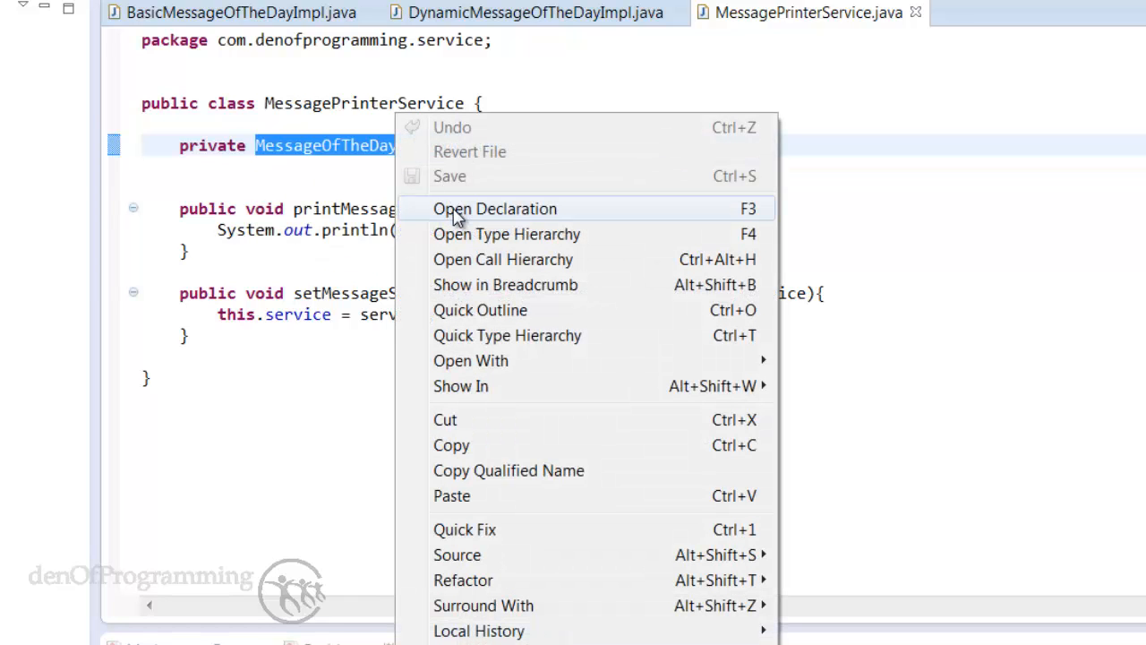
Step: Open the MessageOfTheDayService interface declaration and pick out its getMessage signature and name
click(495, 208)
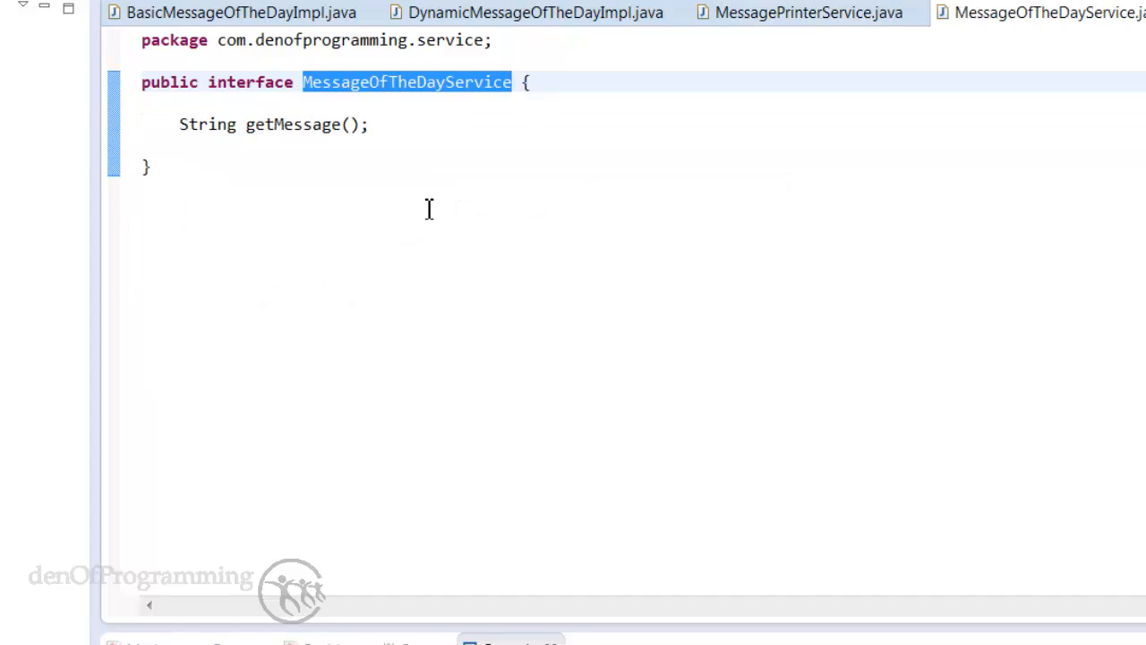
mouse_move(197, 68)
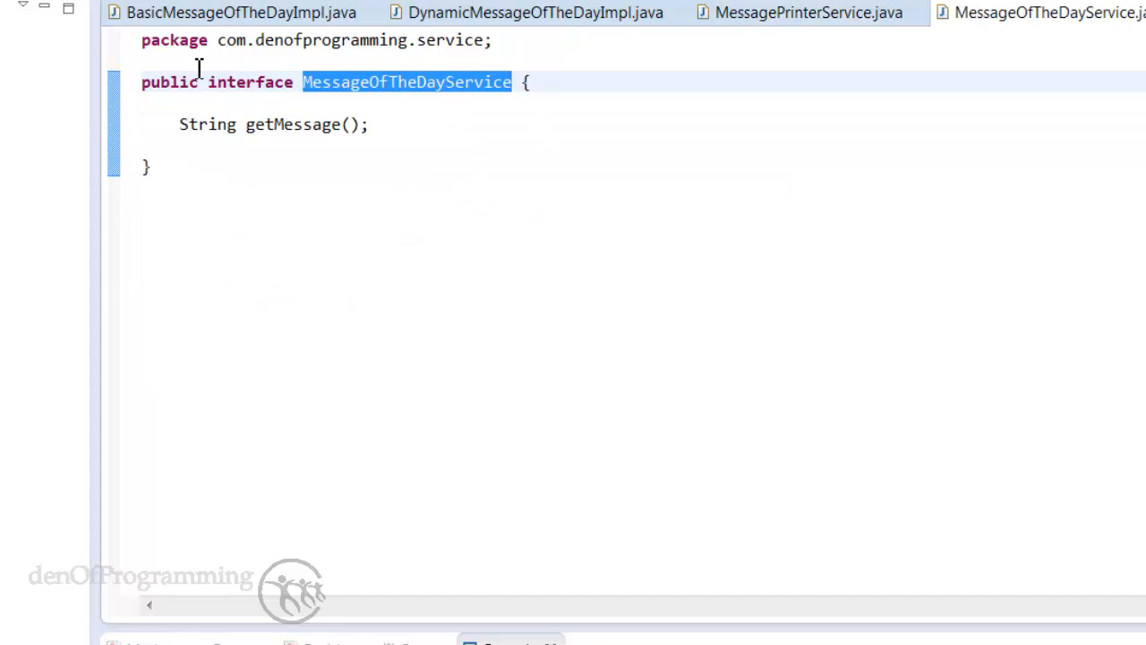
double_click(272, 123)
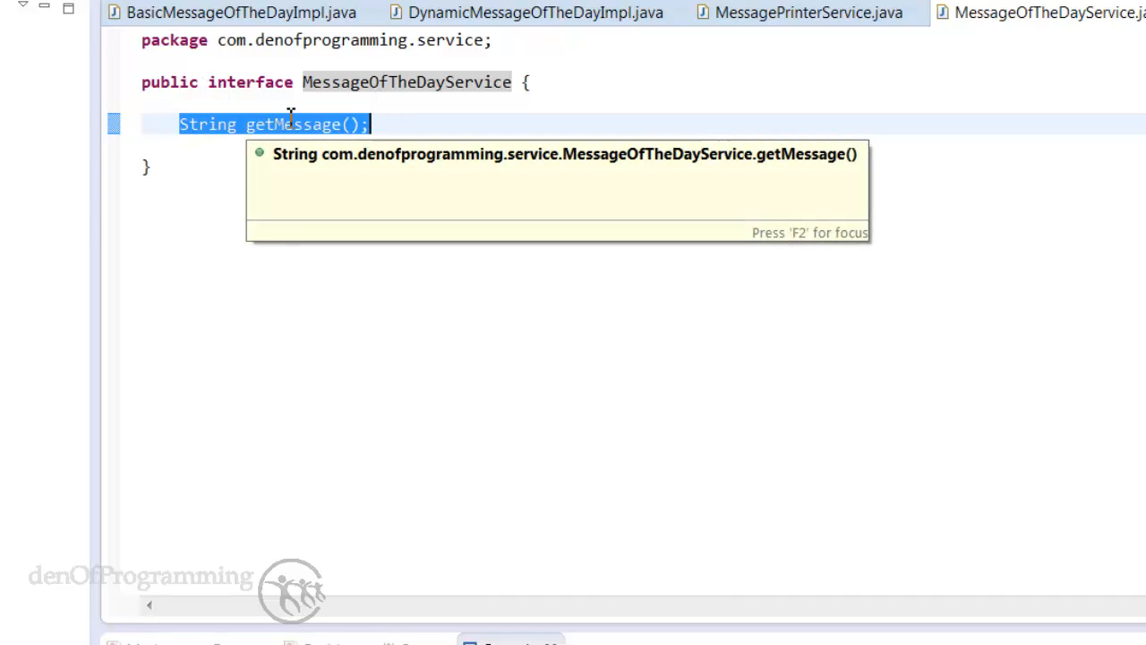
double_click(409, 83)
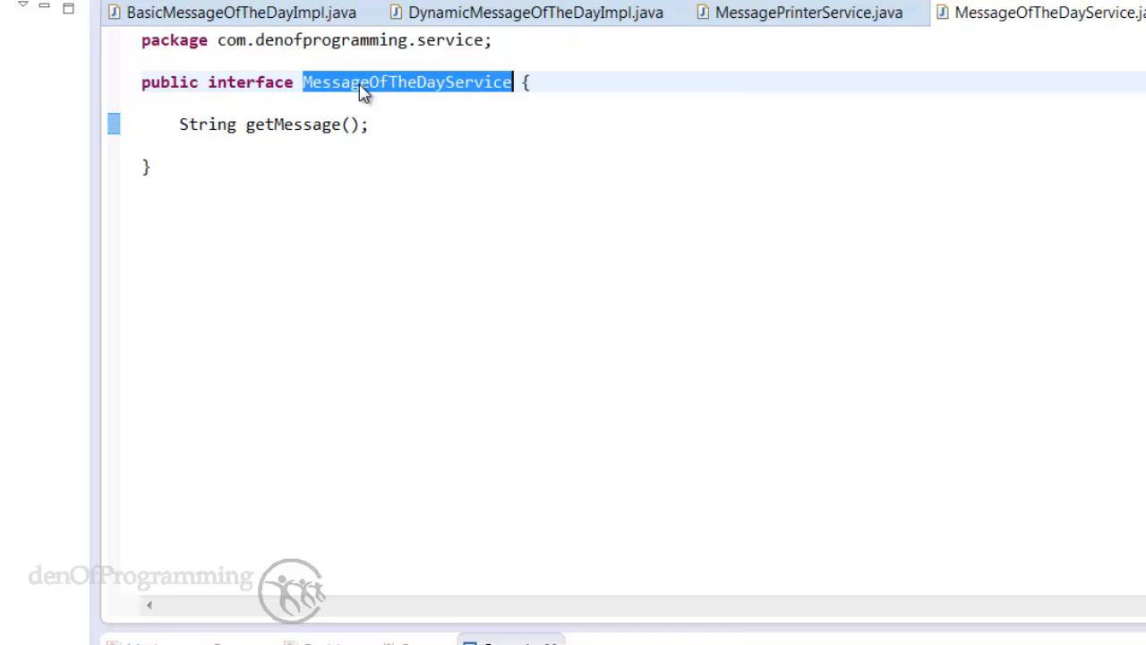
Step: Show the interface's type hierarchy with Basic and Dynamic implementations, then return to Client
right_click(409, 82)
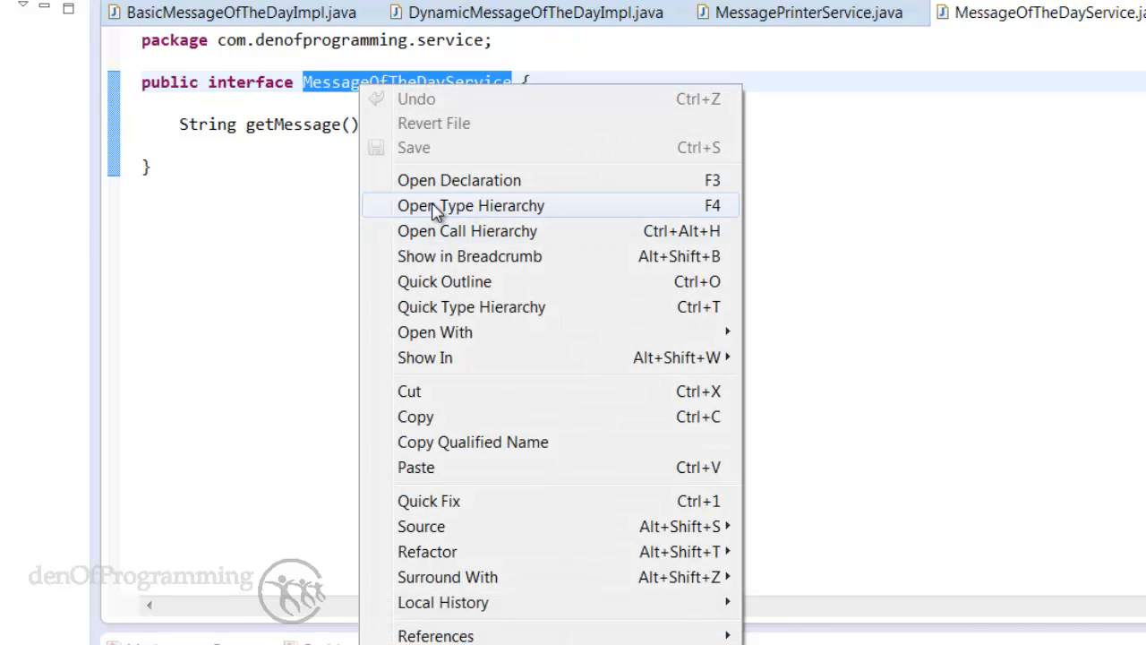
click(469, 204)
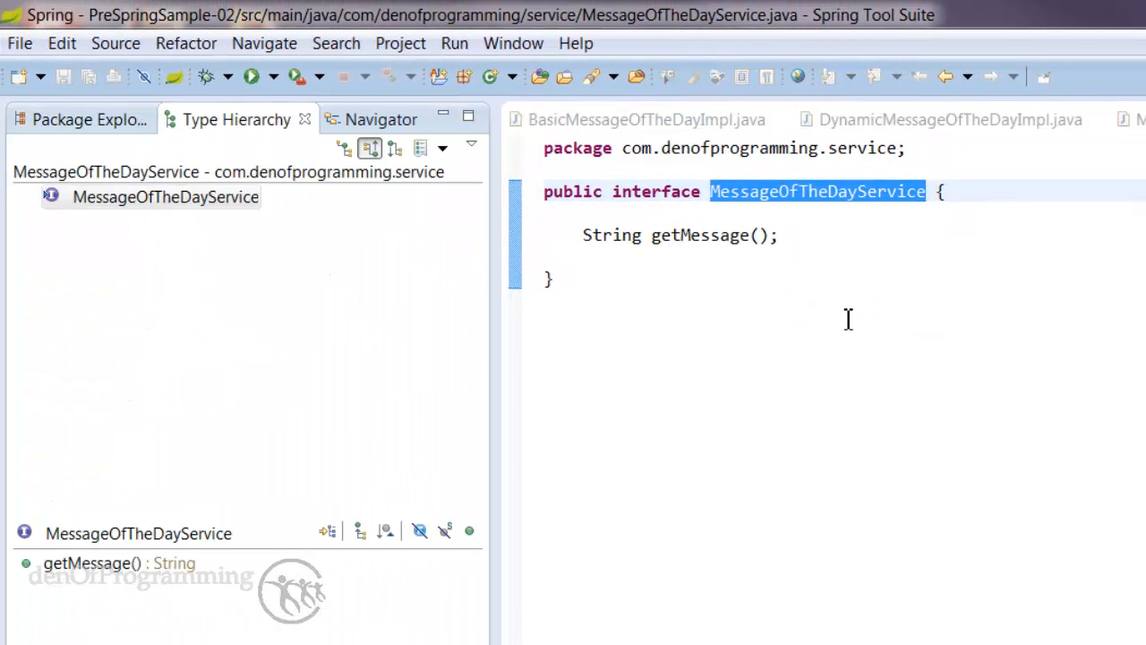
mouse_move(397, 152)
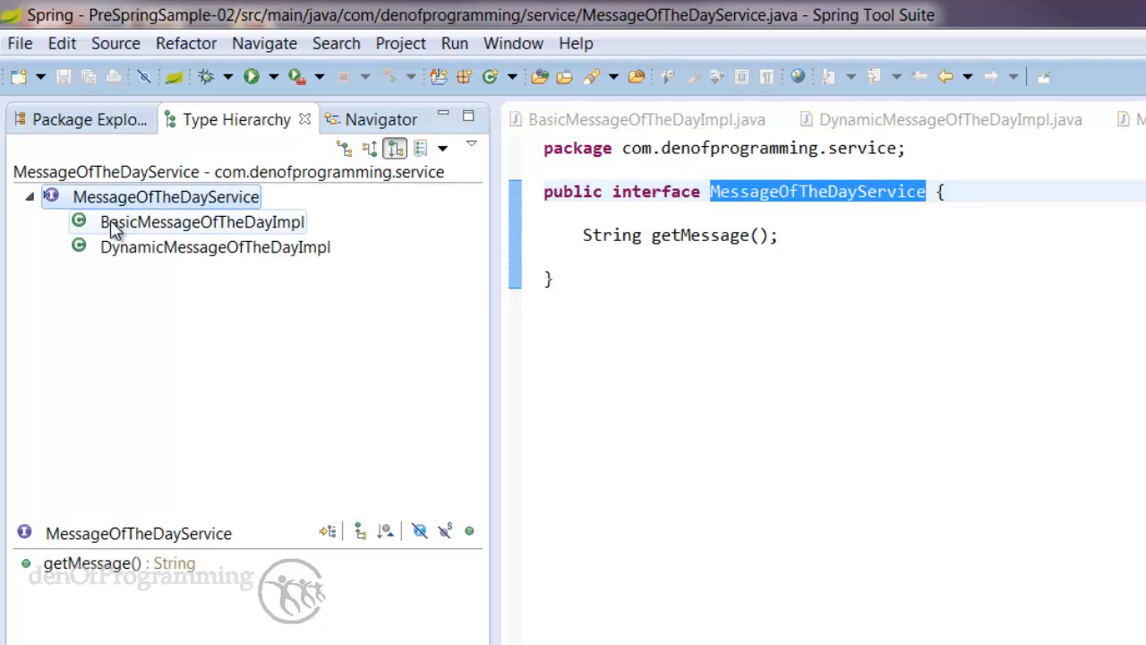
mouse_move(197, 211)
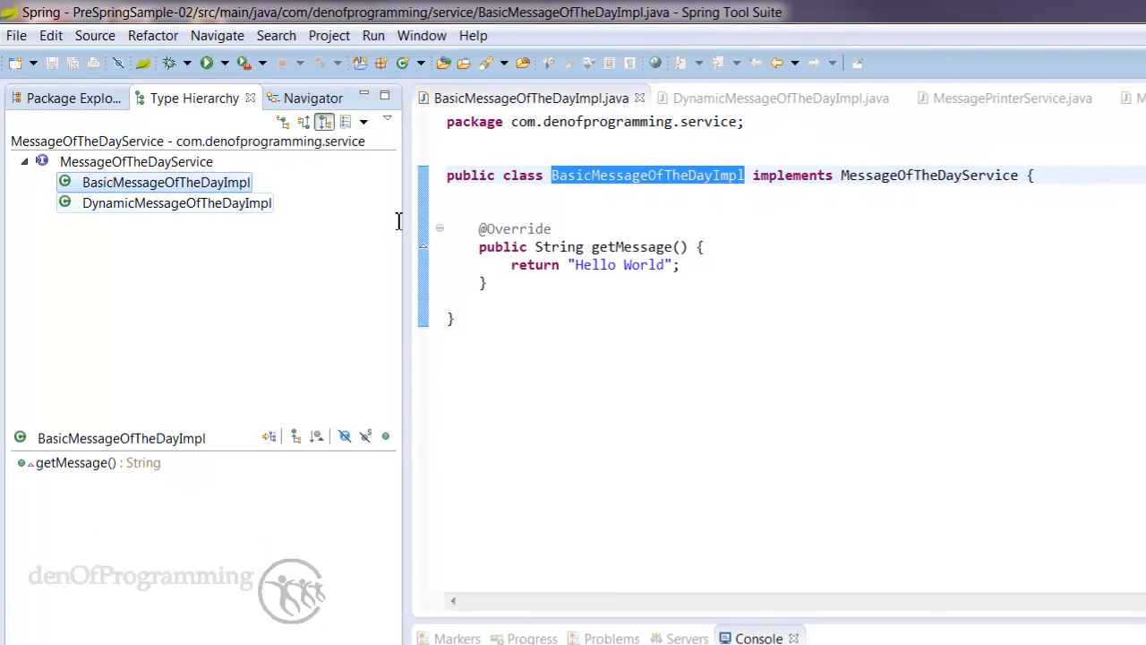
mouse_move(107, 211)
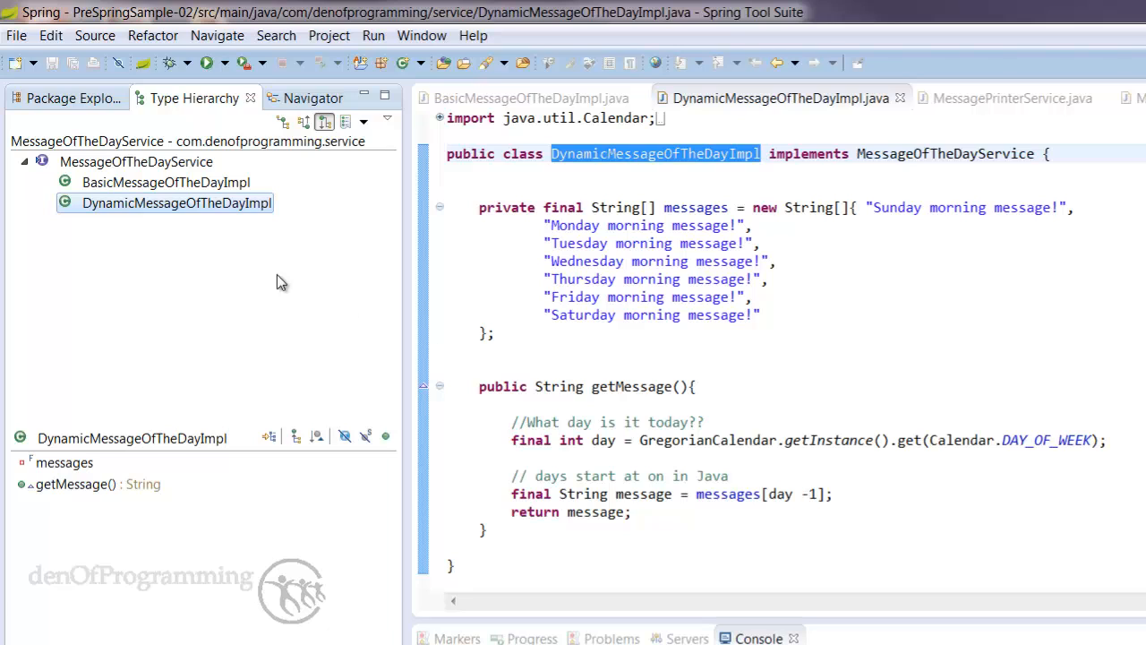
click(68, 96)
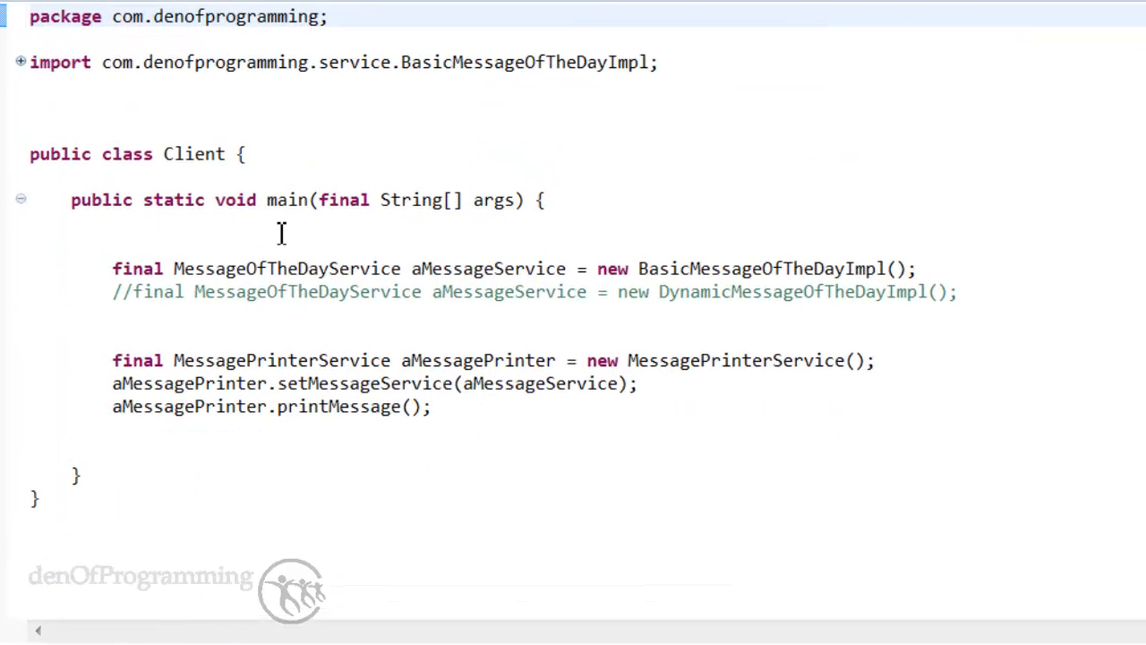
double_click(612, 269)
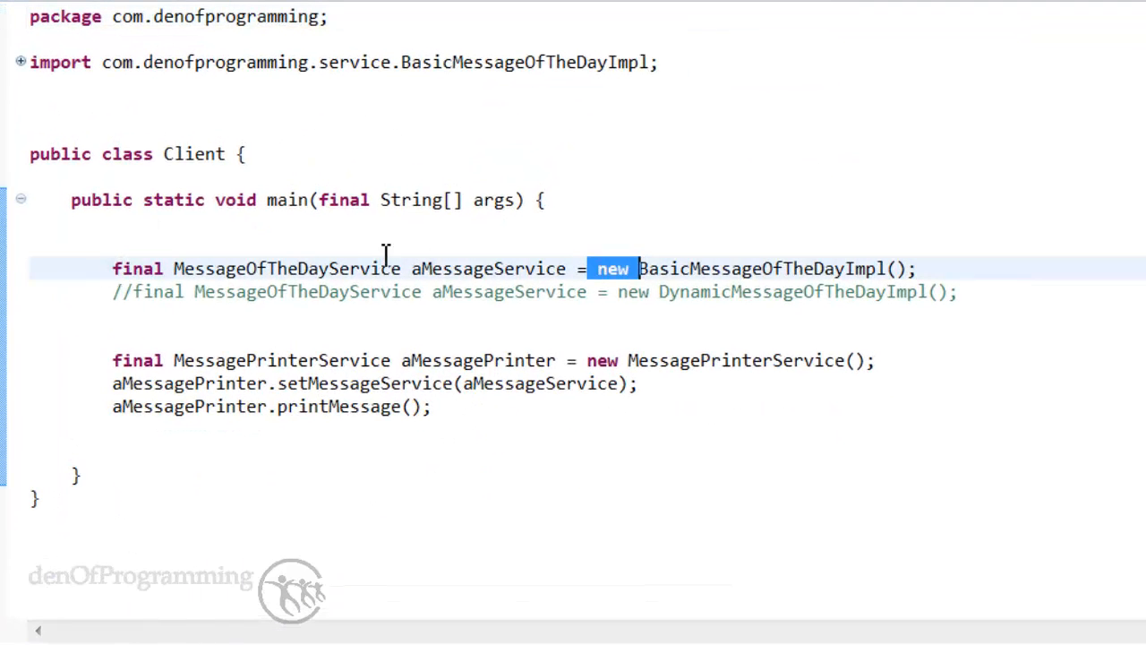
mouse_move(609, 260)
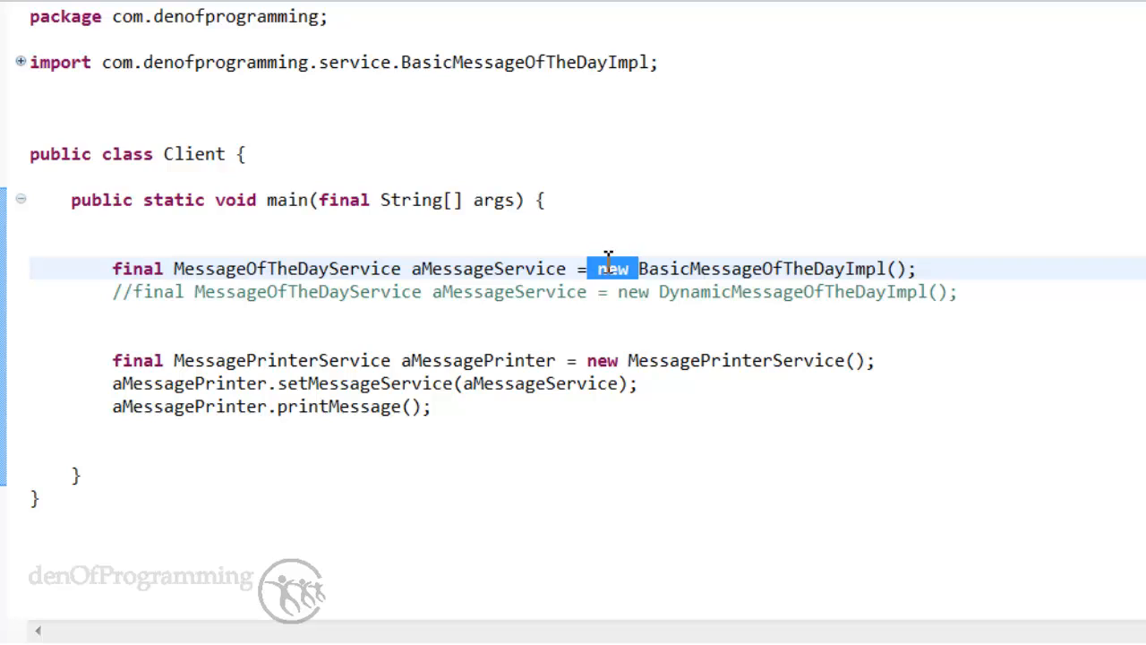
drag(609, 268, 874, 268)
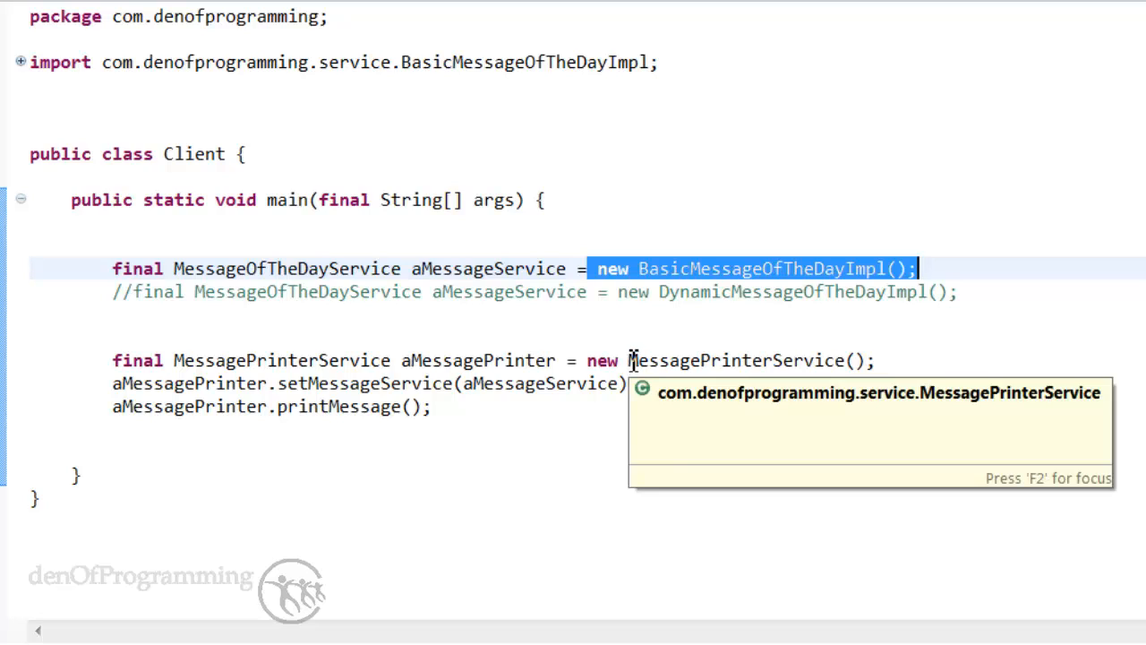
click(512, 383)
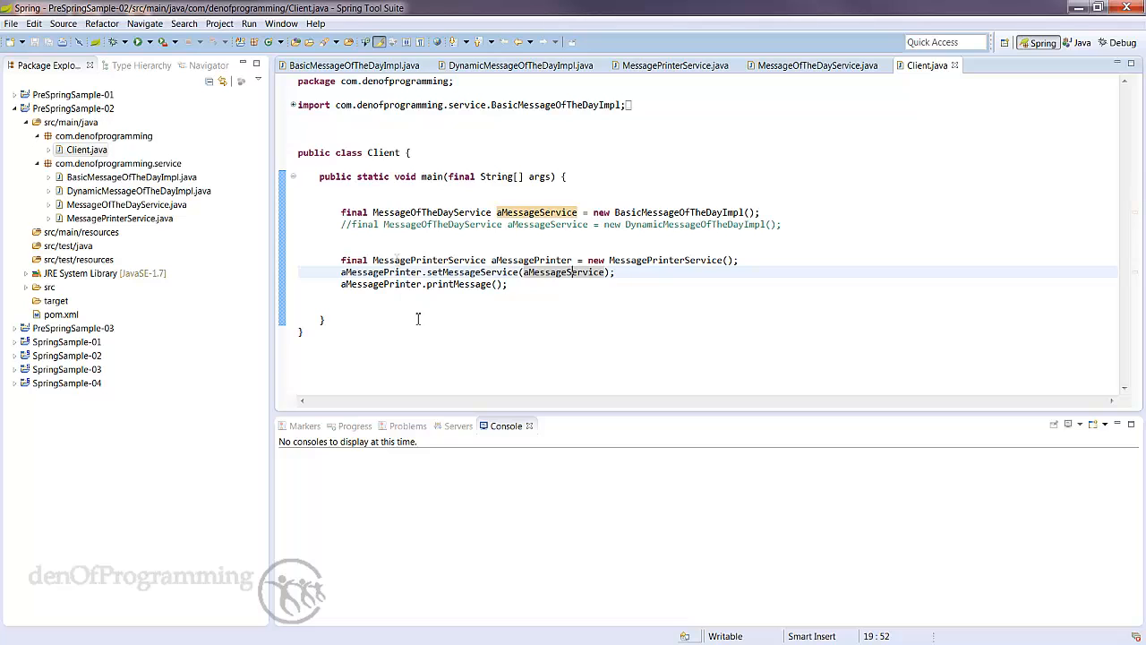
mouse_move(476, 323)
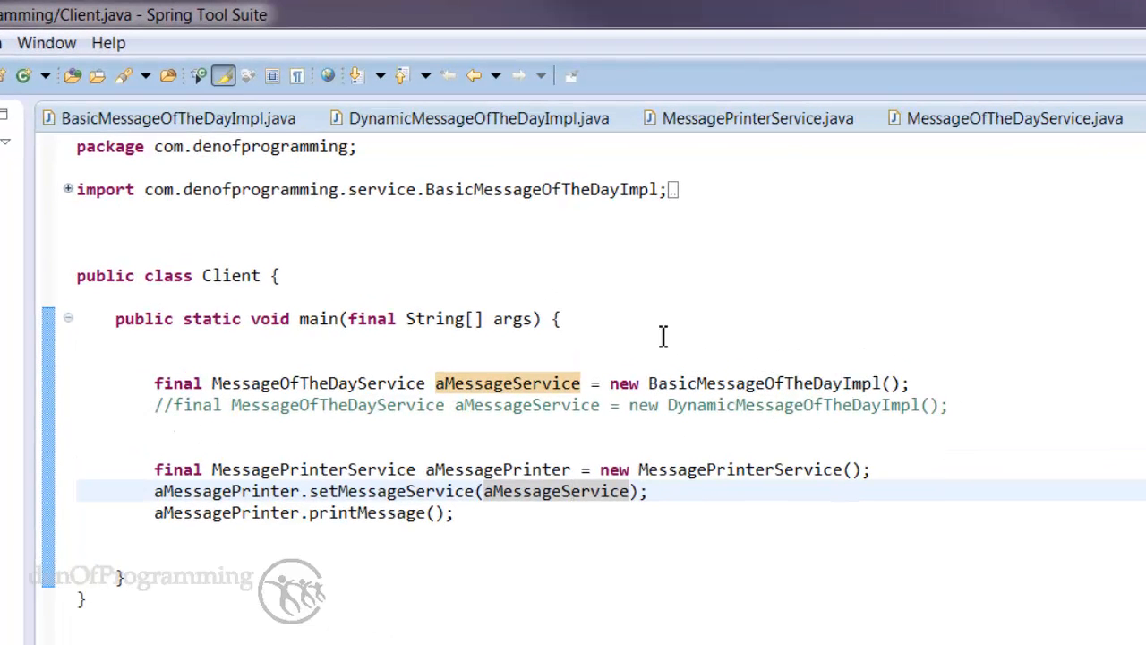
mouse_move(158, 403)
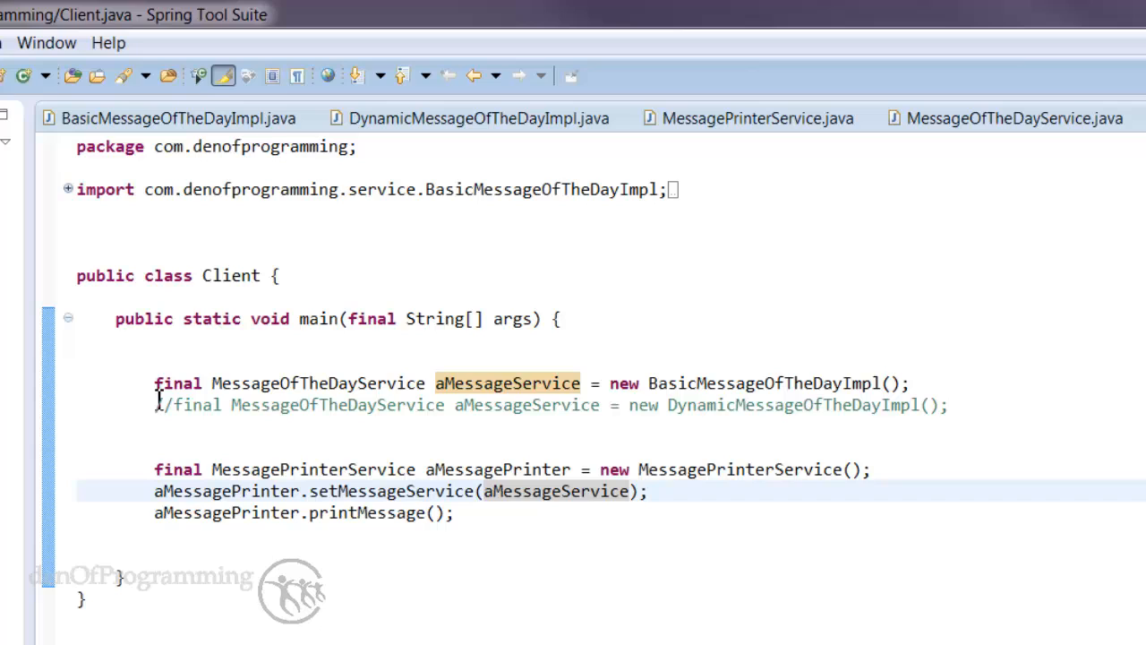
mouse_move(401, 469)
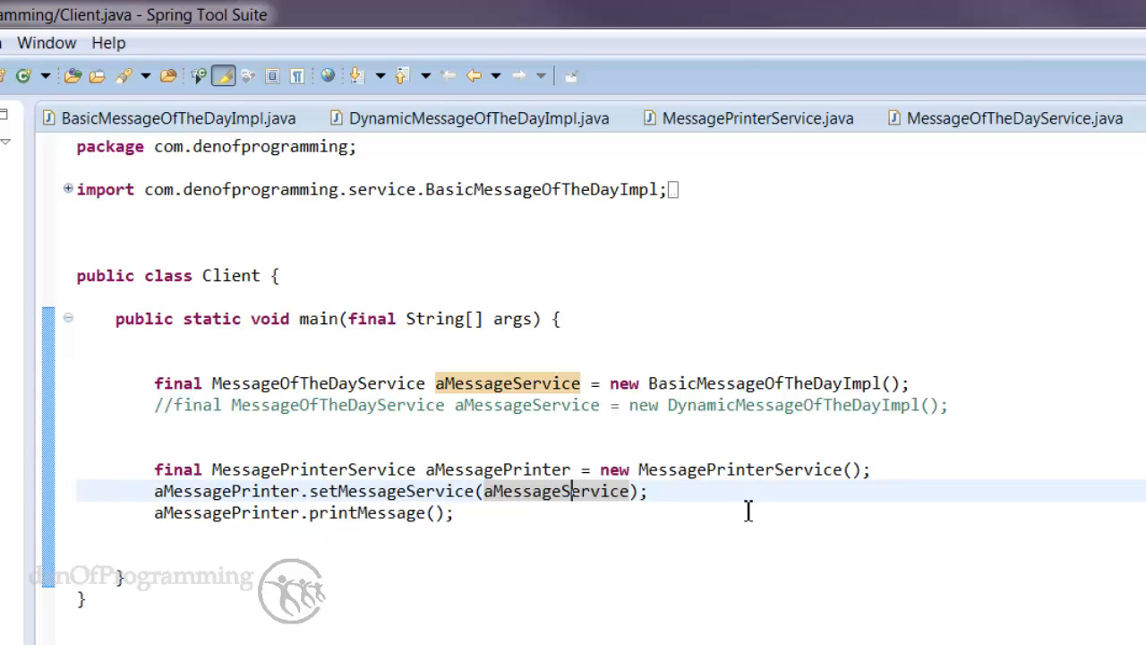
mouse_move(326, 480)
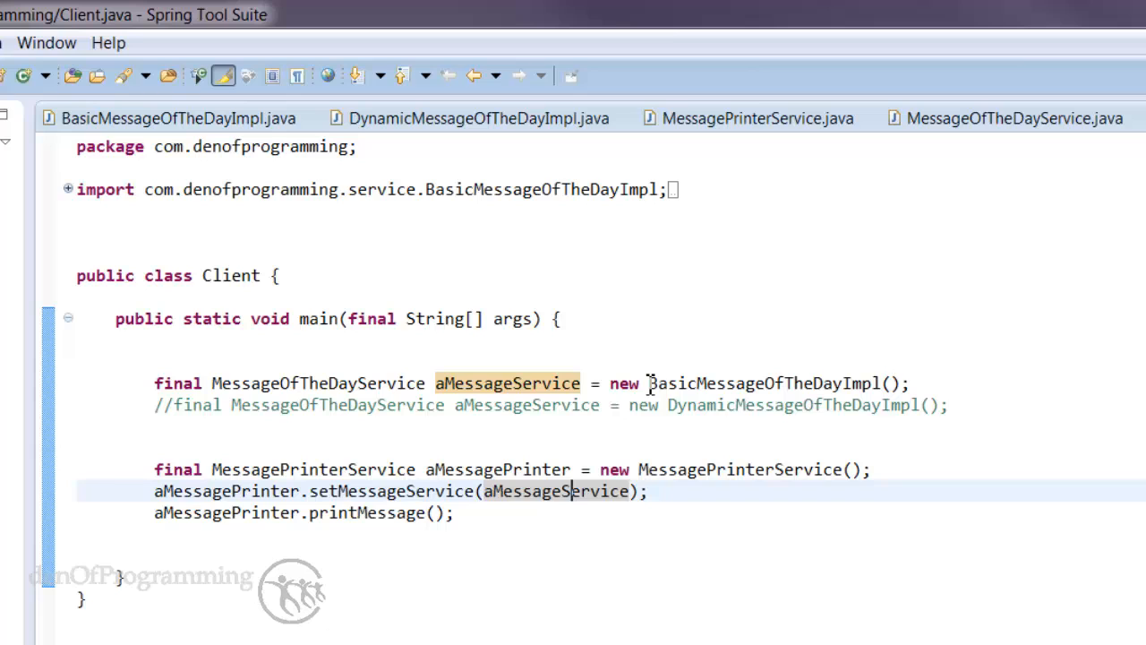
mouse_move(720, 473)
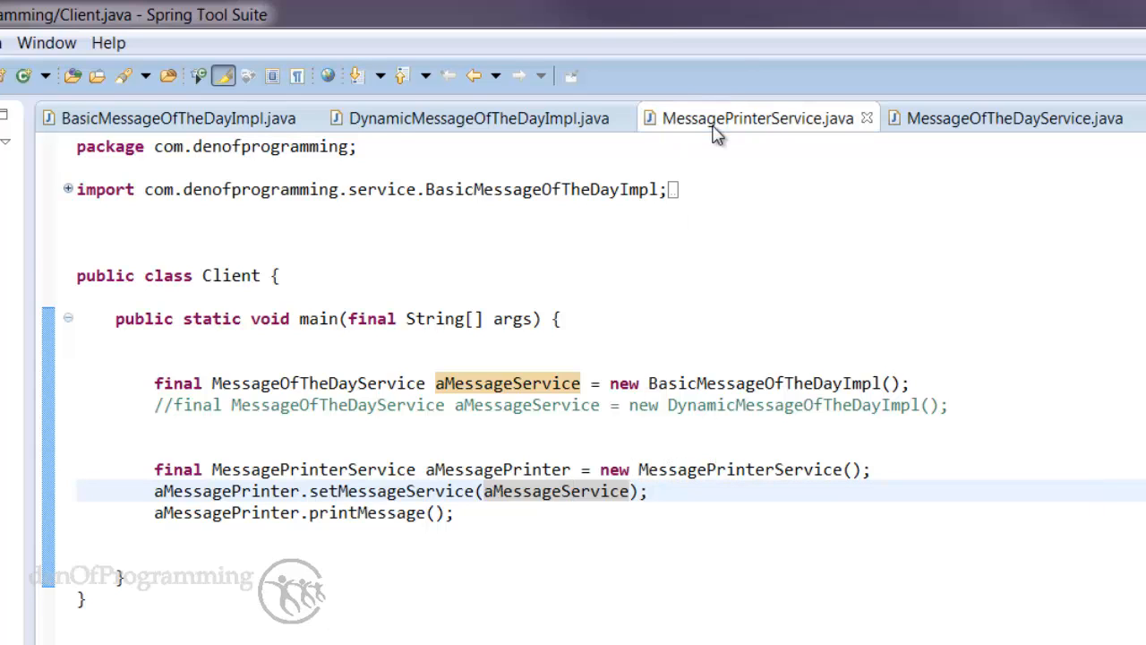
Step: Bring MessagePrinterService back into the editor to review its field, printMessage and setter
click(755, 119)
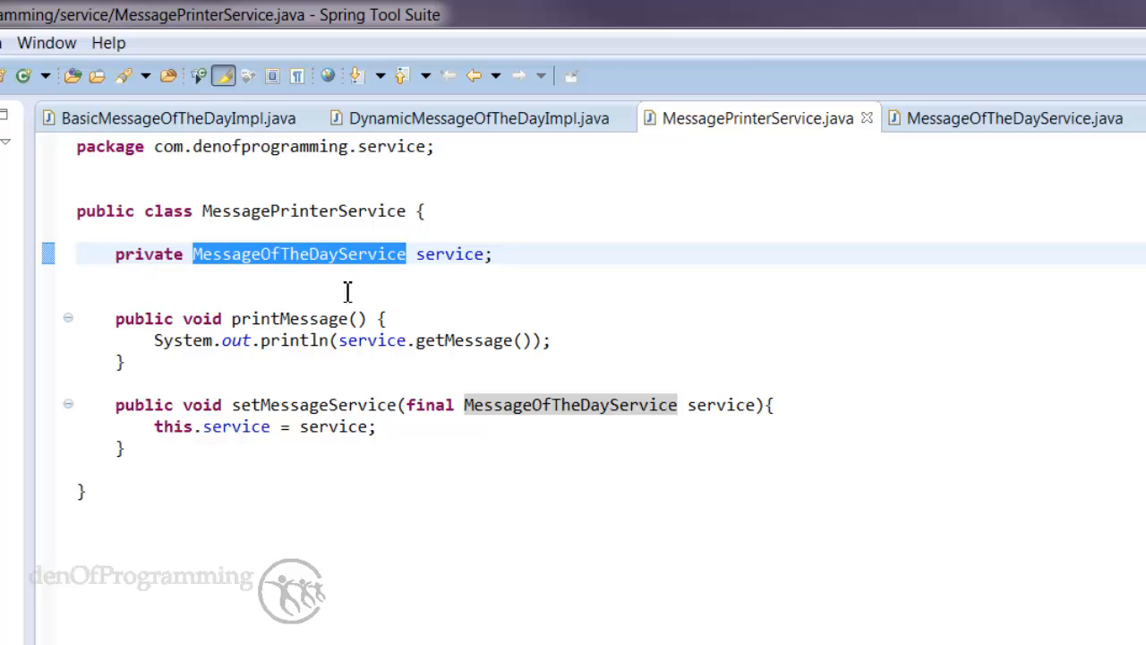
mouse_move(204, 254)
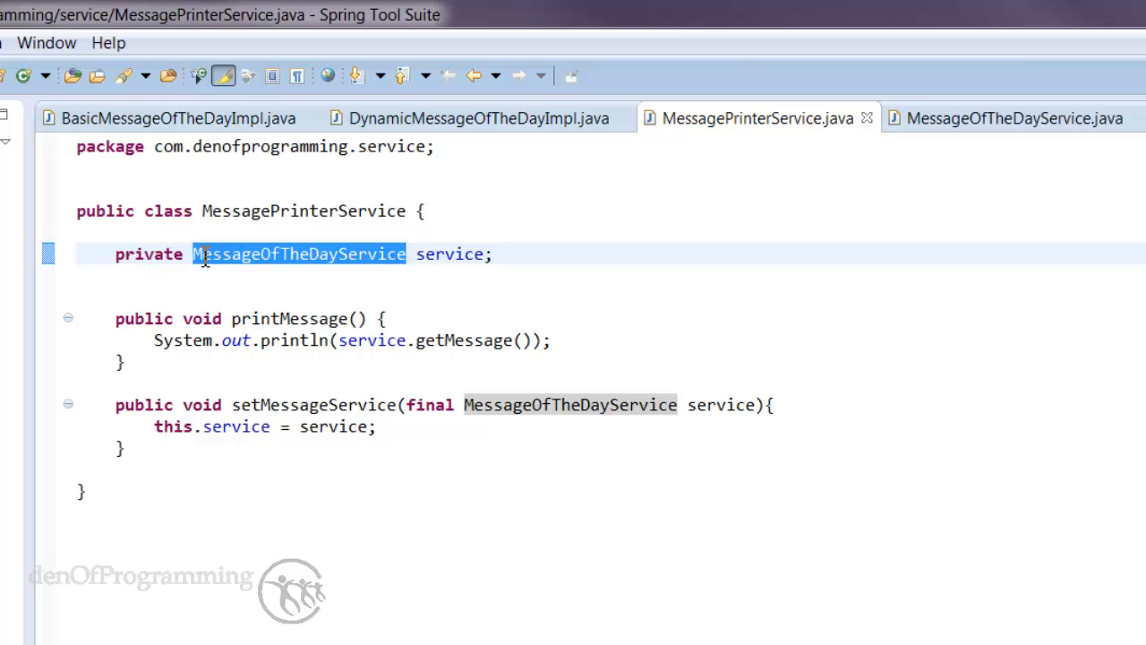
mouse_move(459, 391)
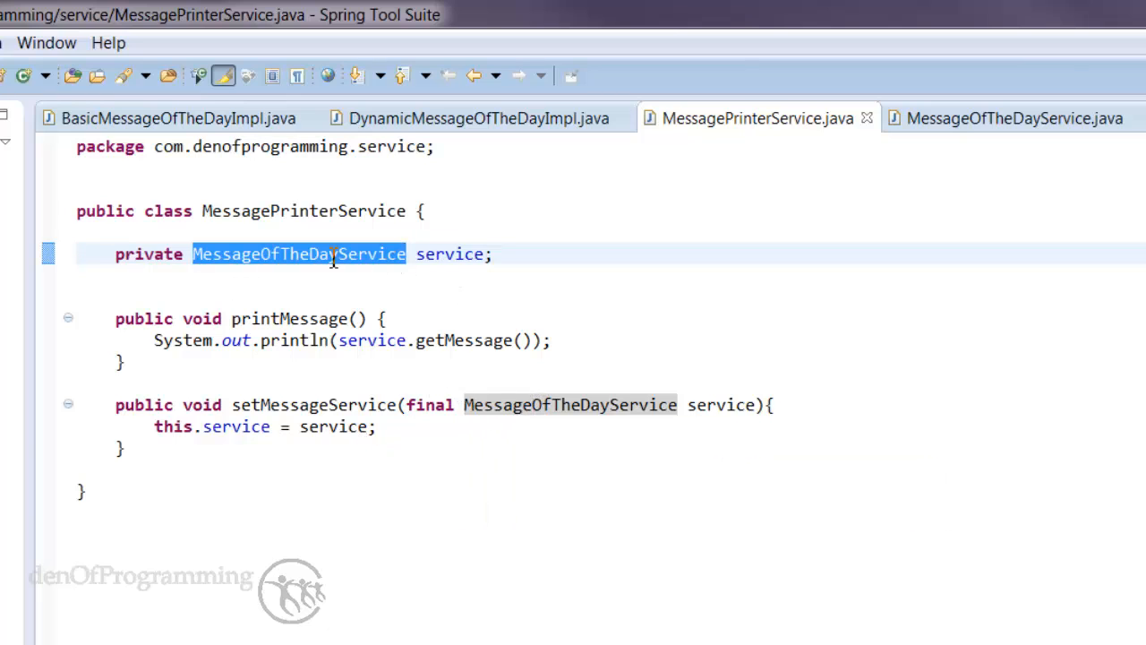
mouse_move(498, 315)
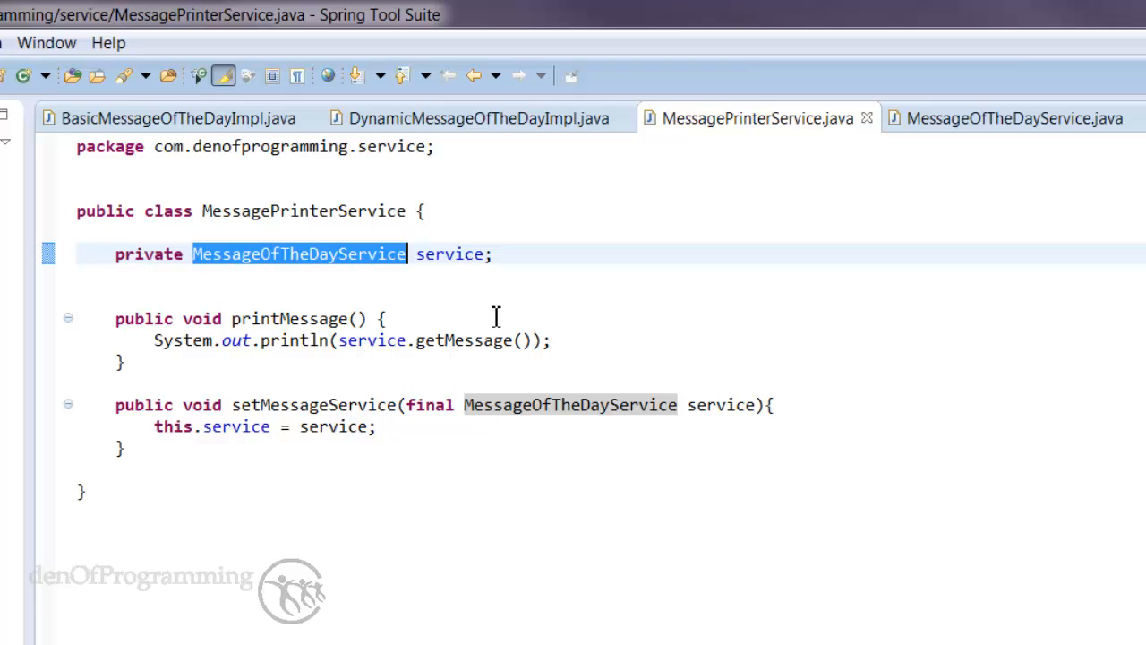
mouse_move(299, 387)
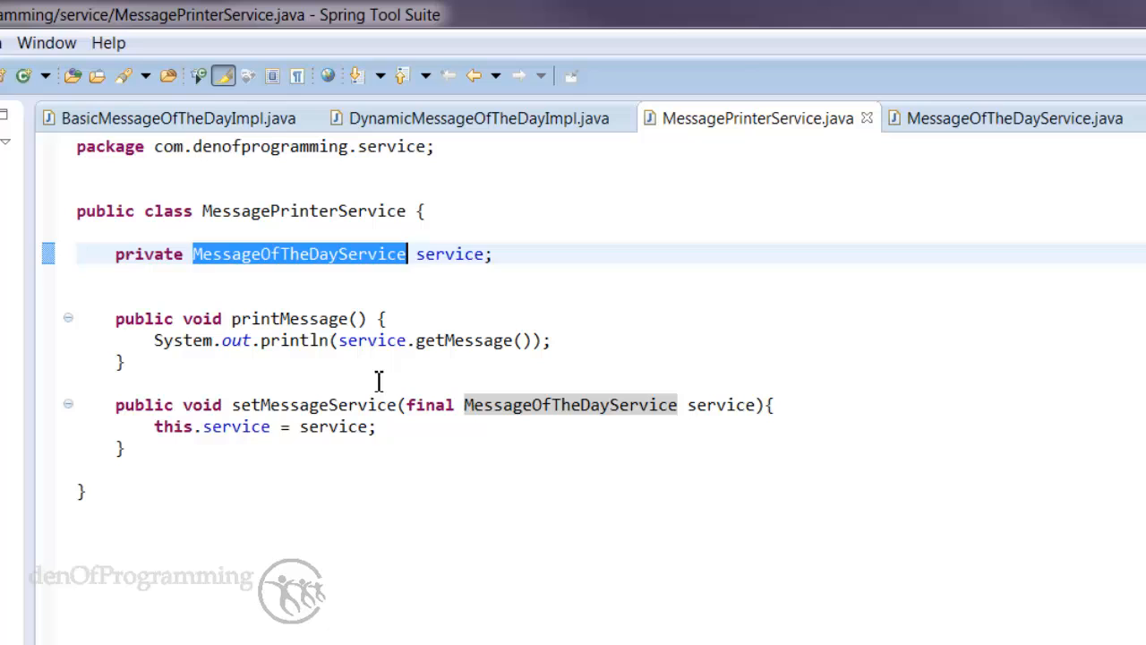
mouse_move(500, 286)
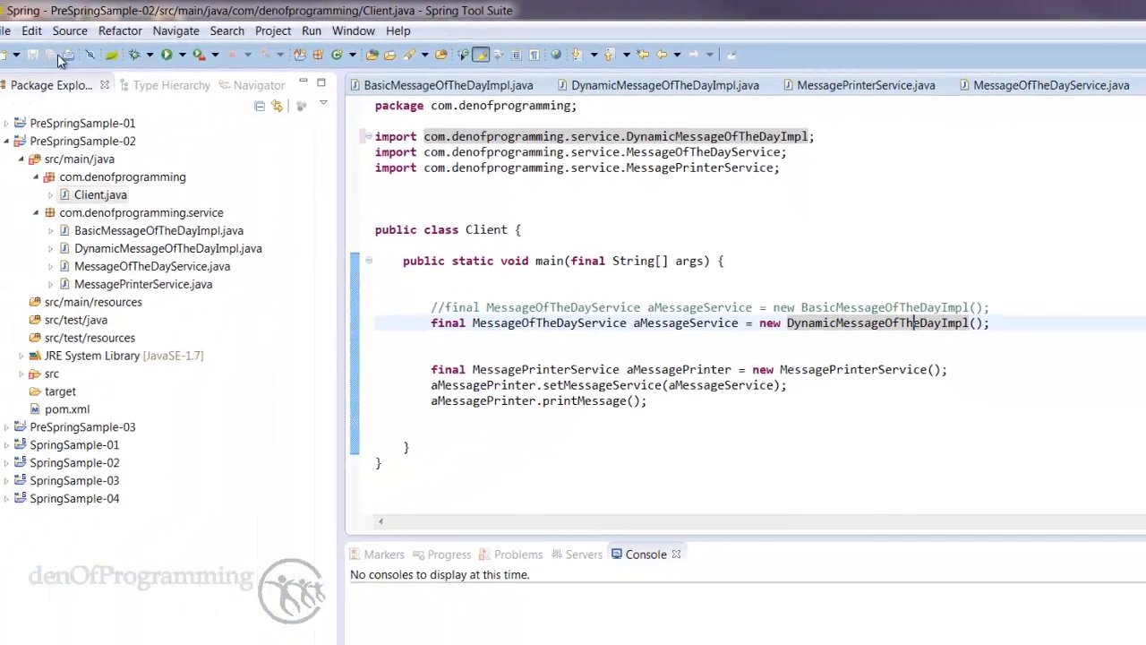
Step: Run Client with the Dynamic implementation as a Java application, printing "Monday morning message!"
right_click(101, 193)
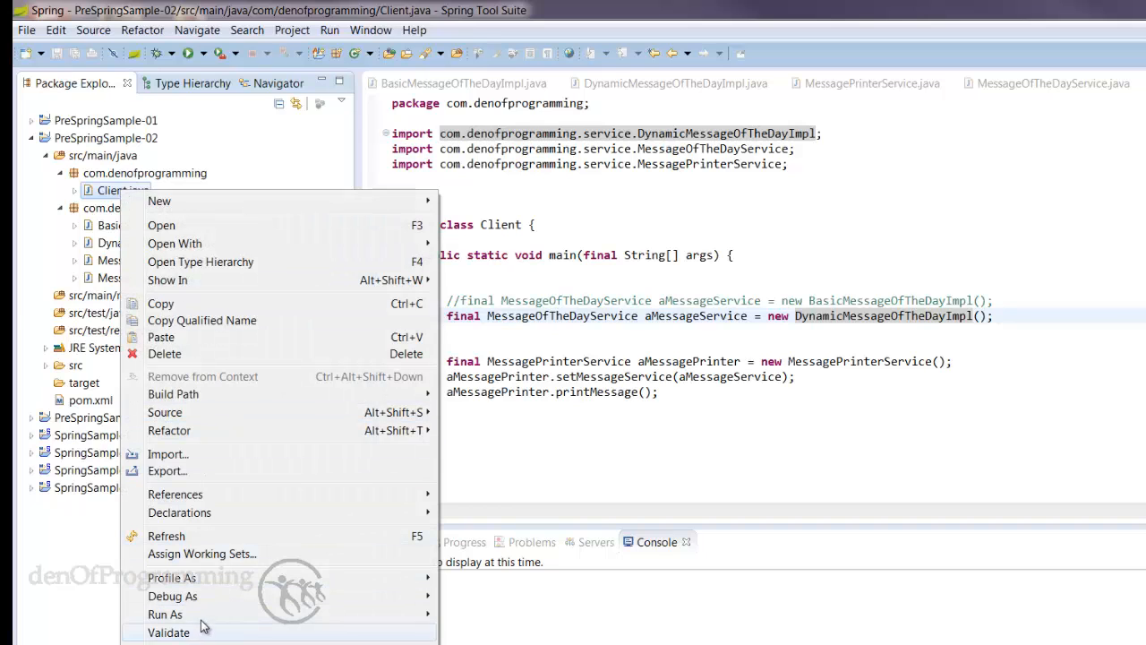
click(165, 614)
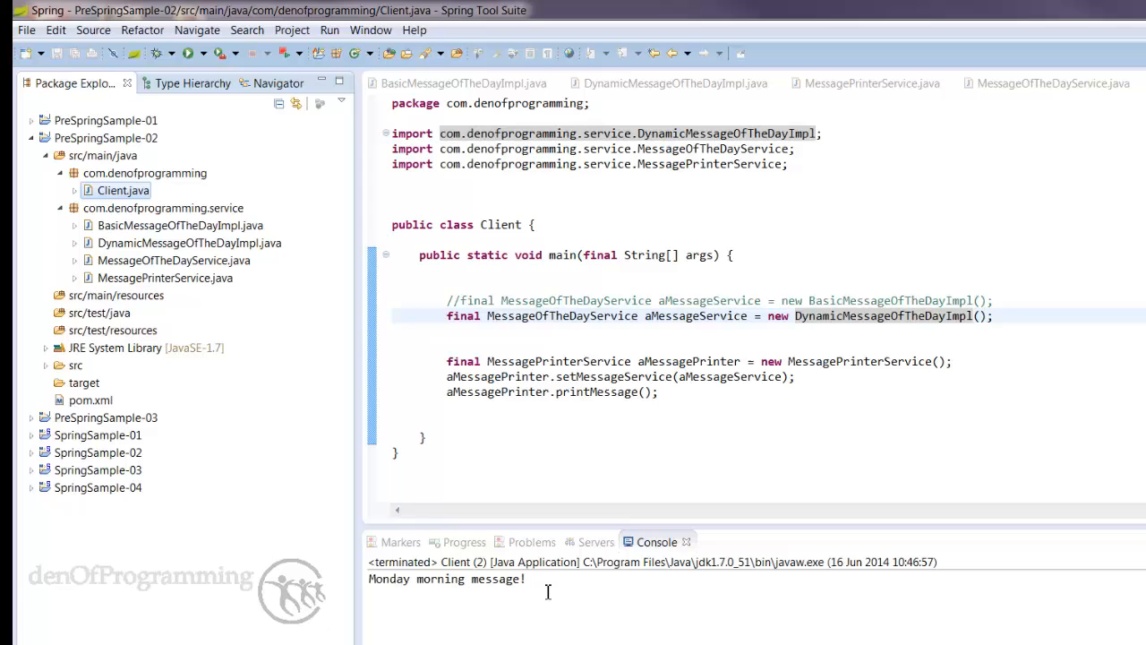
click(447, 315)
text(//)
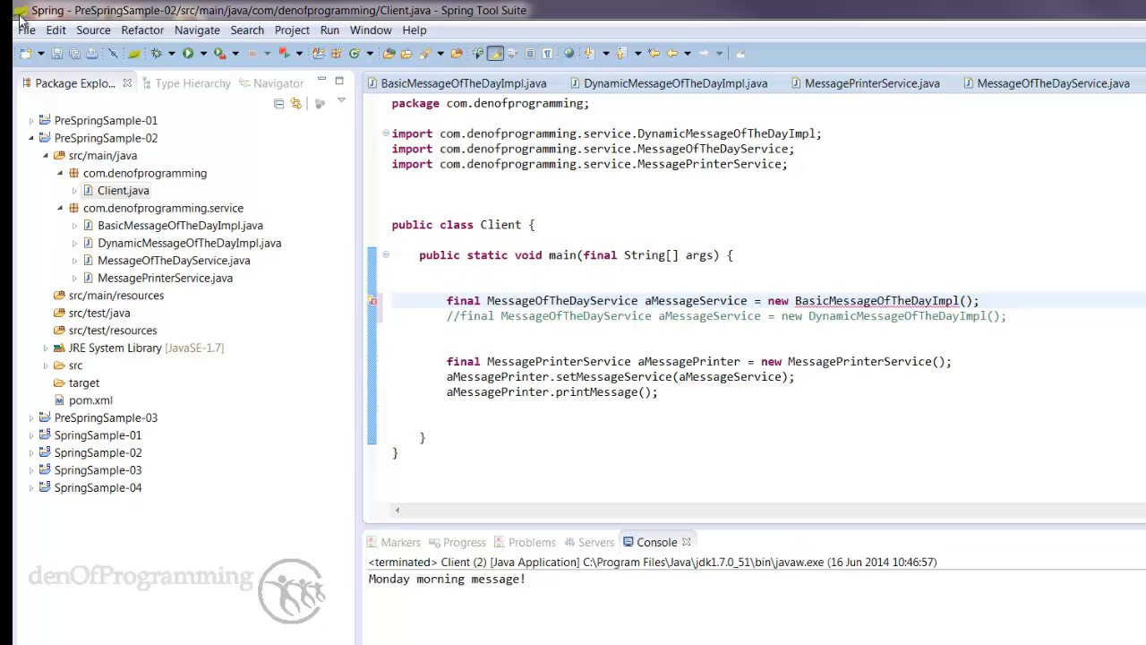
mouse_move(868, 301)
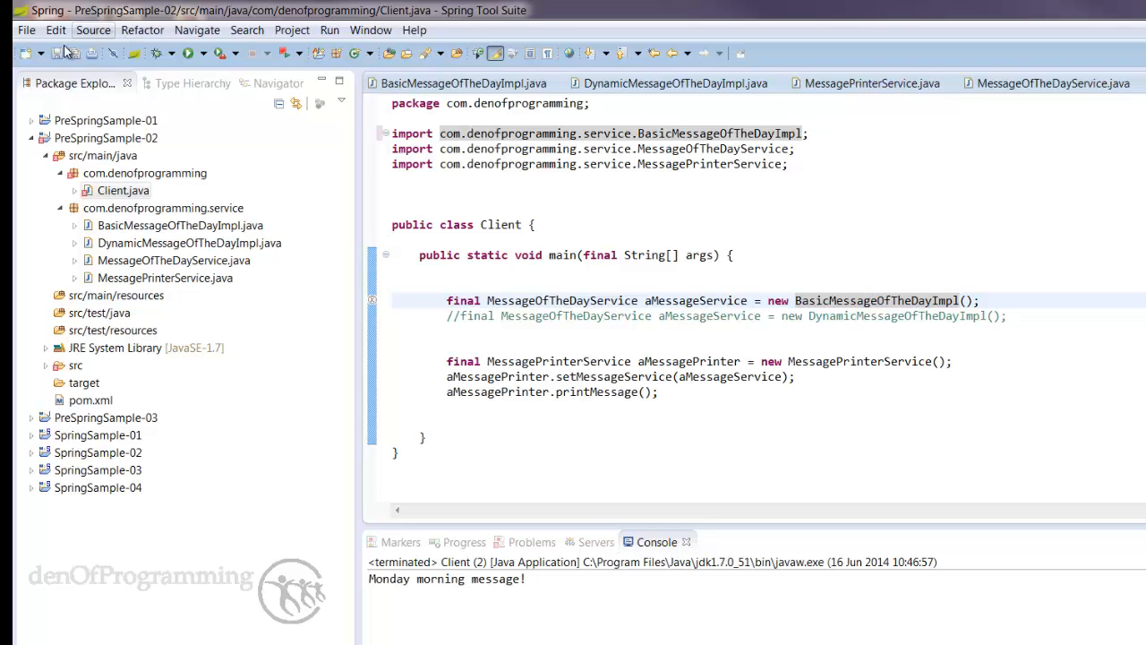
Step: Run Client with the Basic implementation restored as a Java application, printing "Hello World"
click(125, 190)
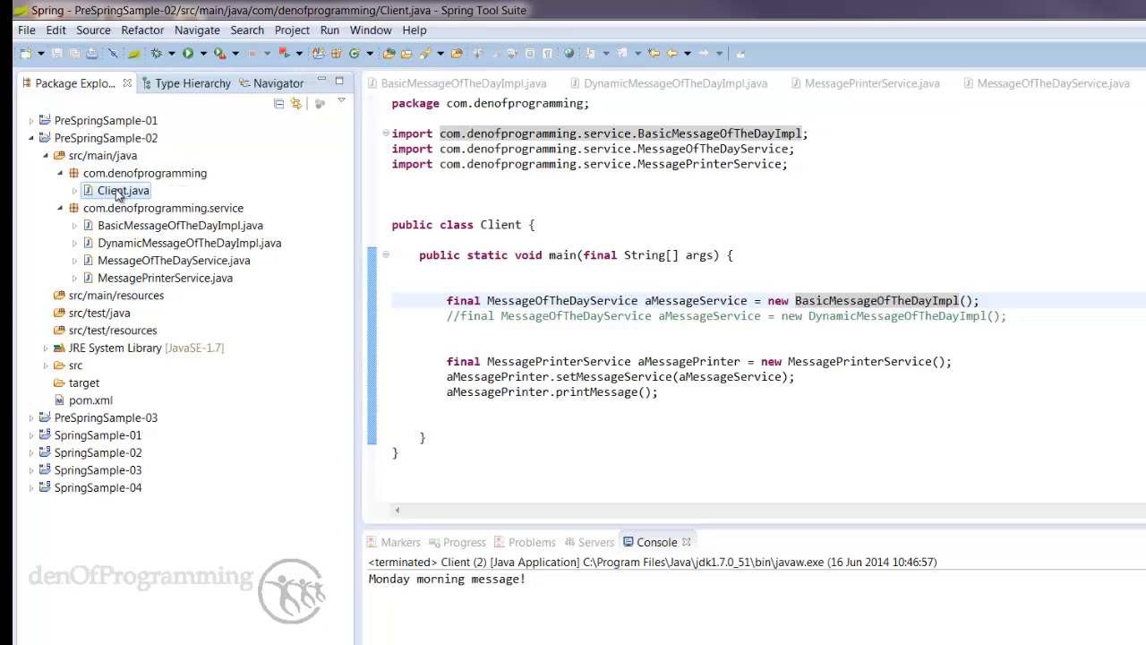
right_click(115, 190)
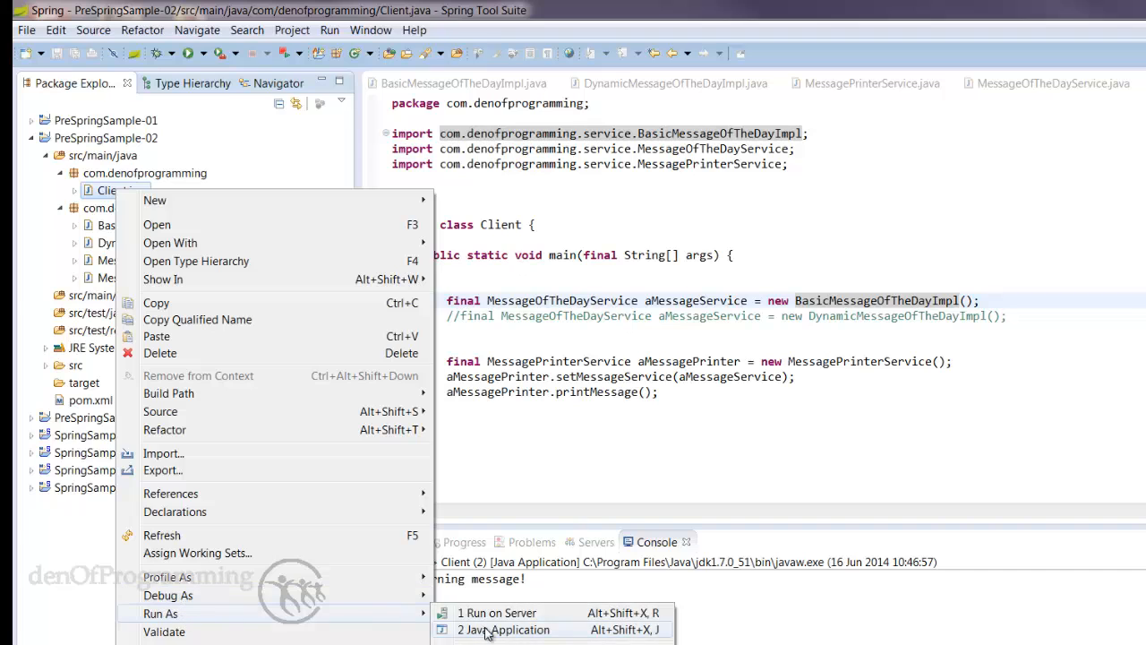
click(505, 630)
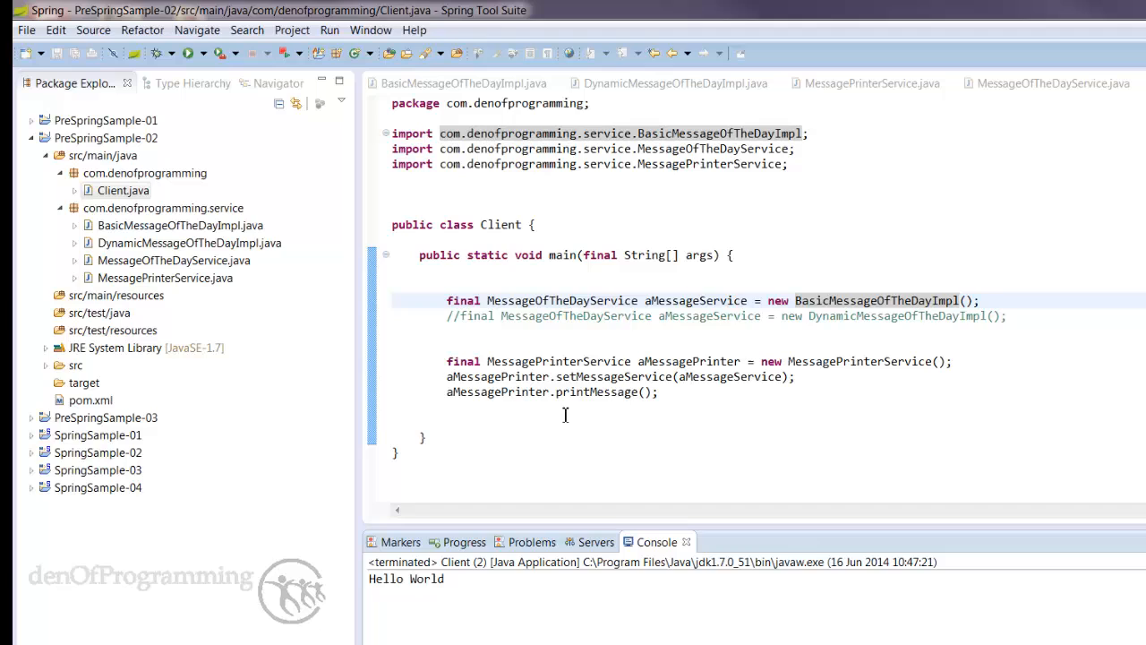
mouse_move(573, 405)
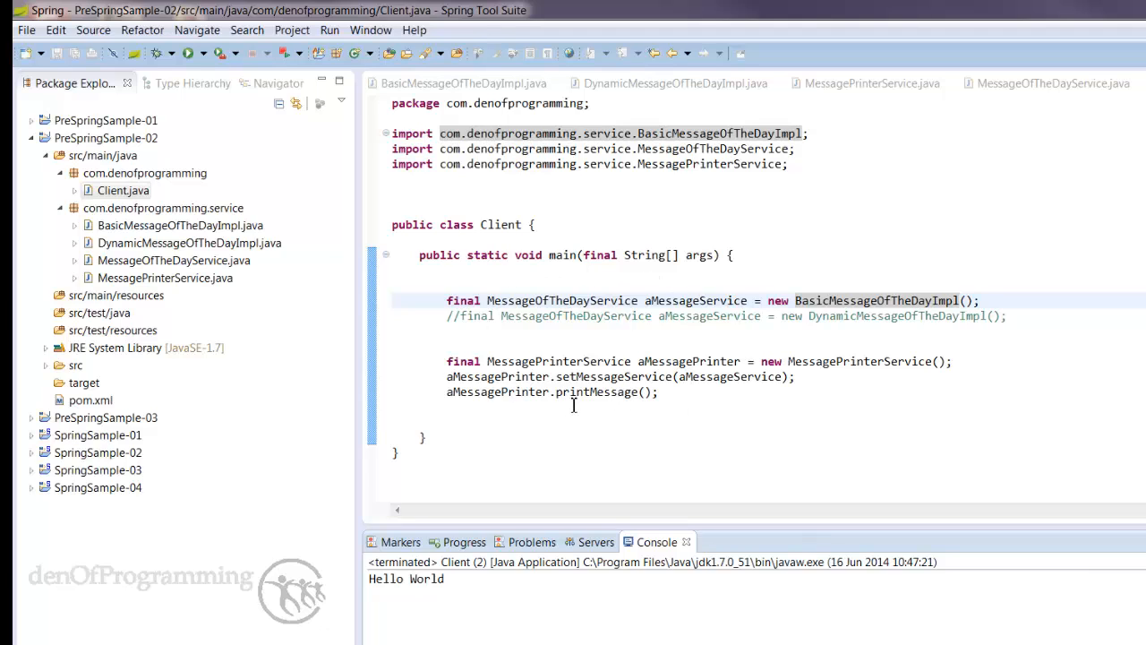
mouse_move(721, 353)
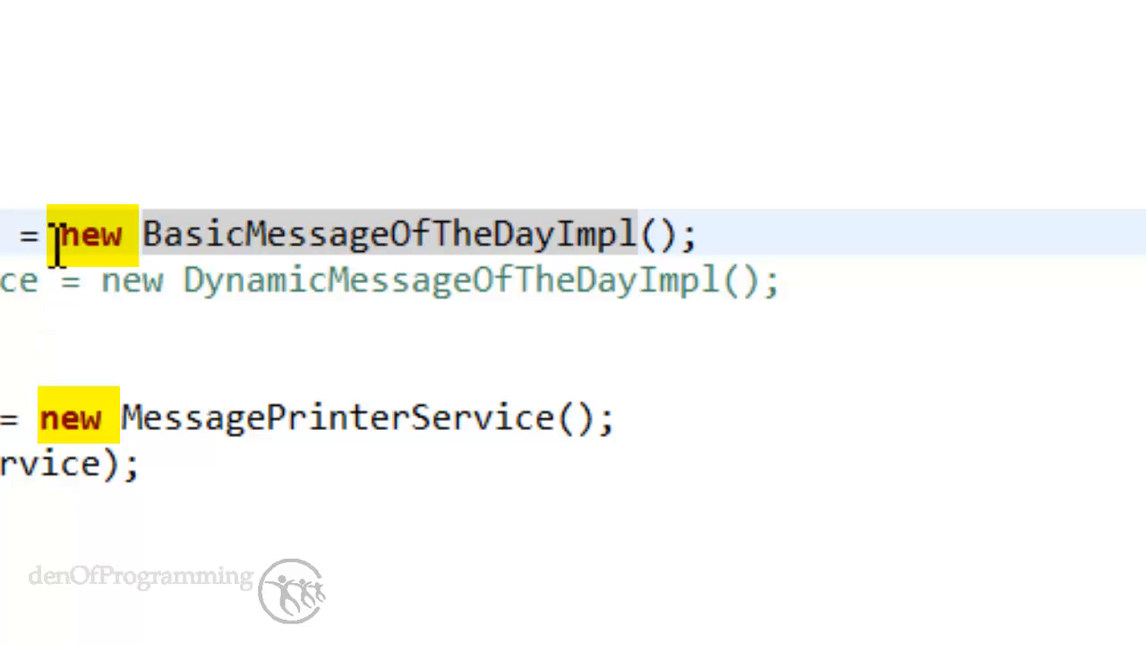
drag(54, 233, 666, 233)
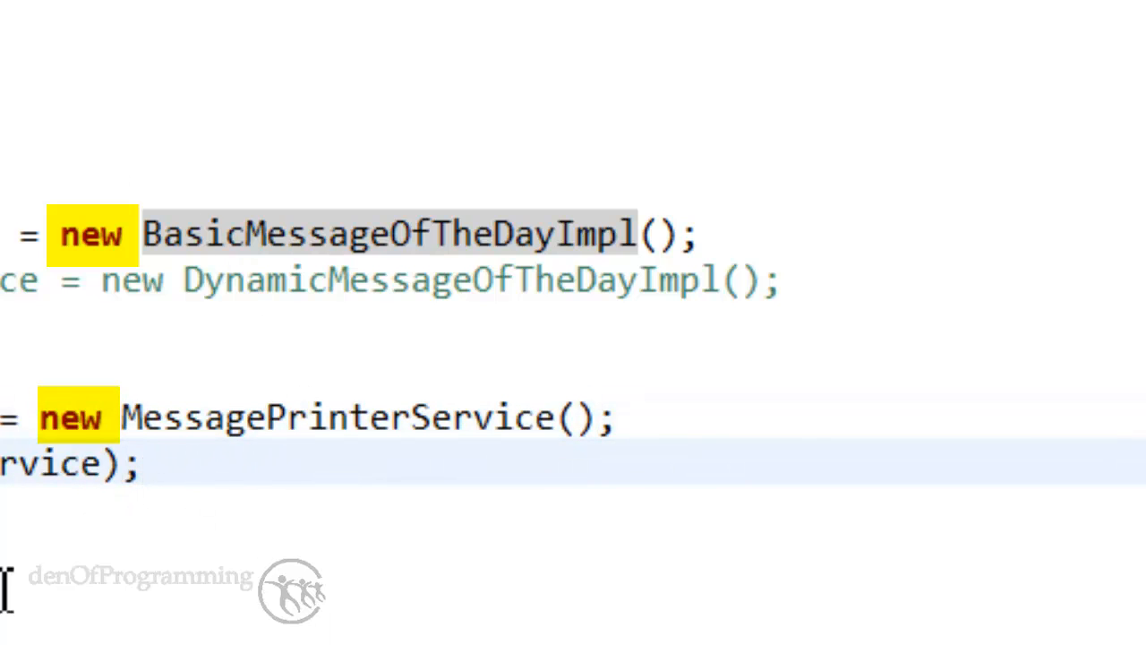
click(141, 464)
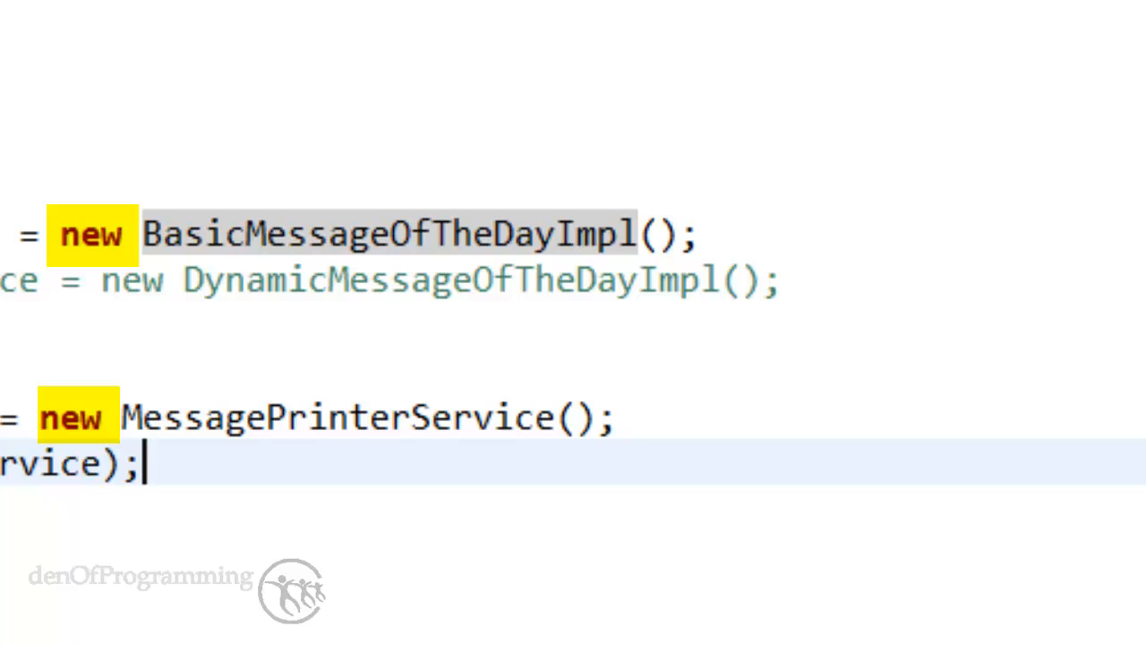